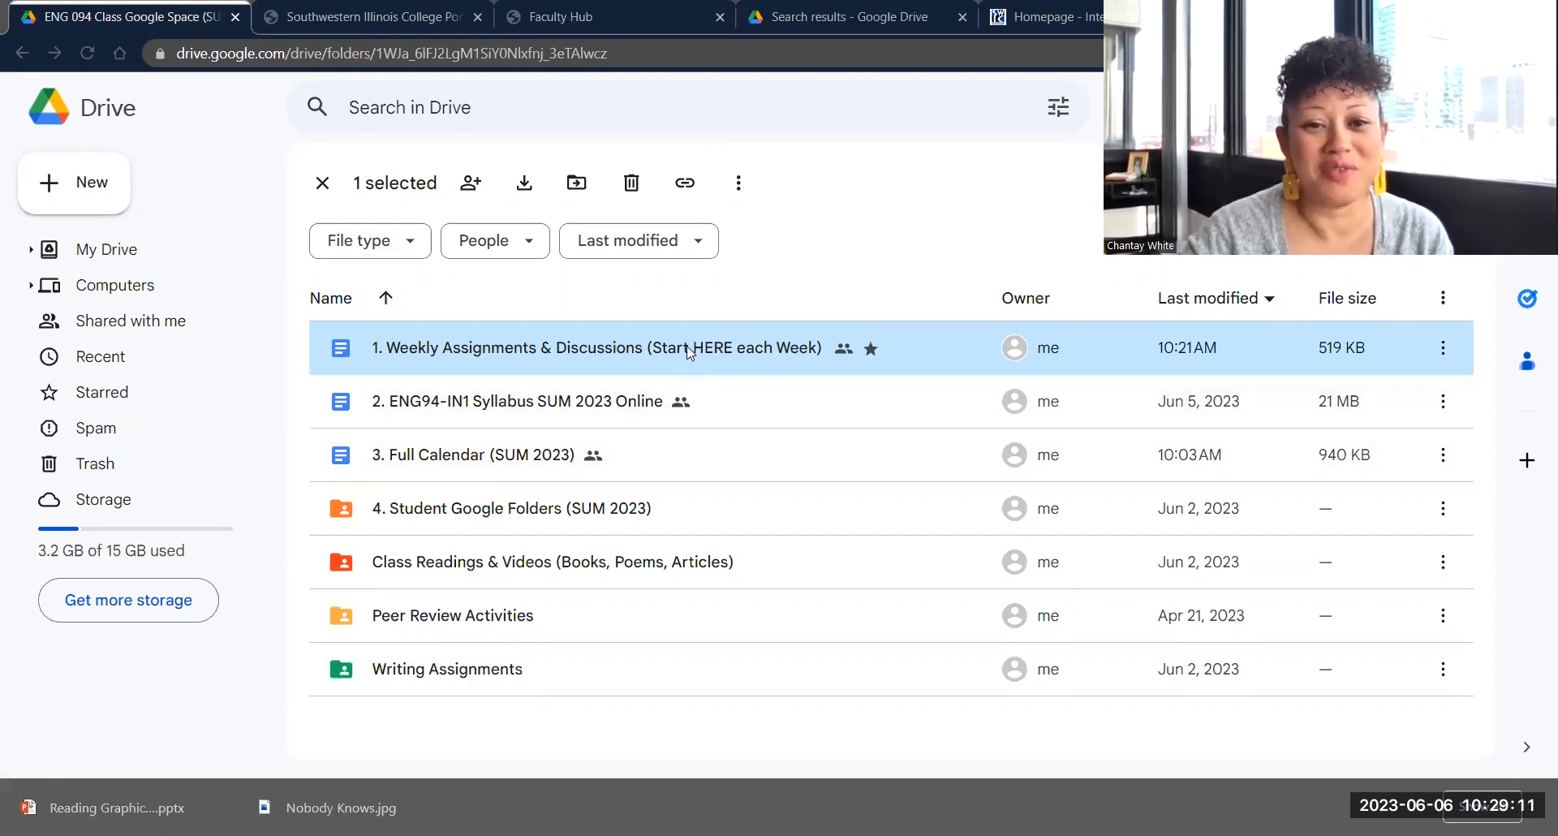
Step: Open '1. Weekly Assignments & Discussions (Start HERE each Week)' and scroll to its Instructions and Week #1 sections
double_click(574, 347)
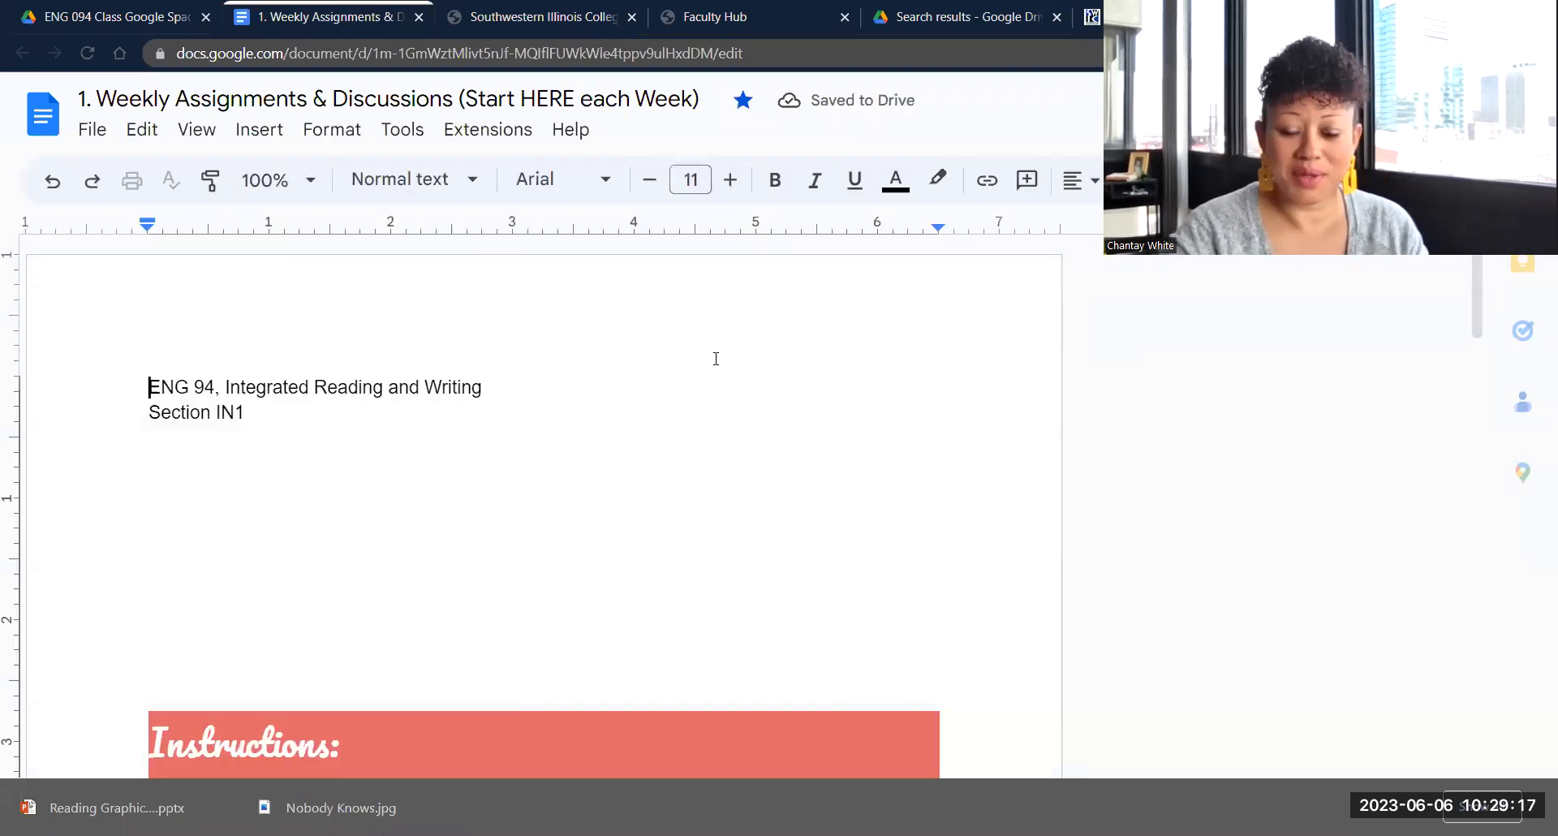
scroll(down, 3)
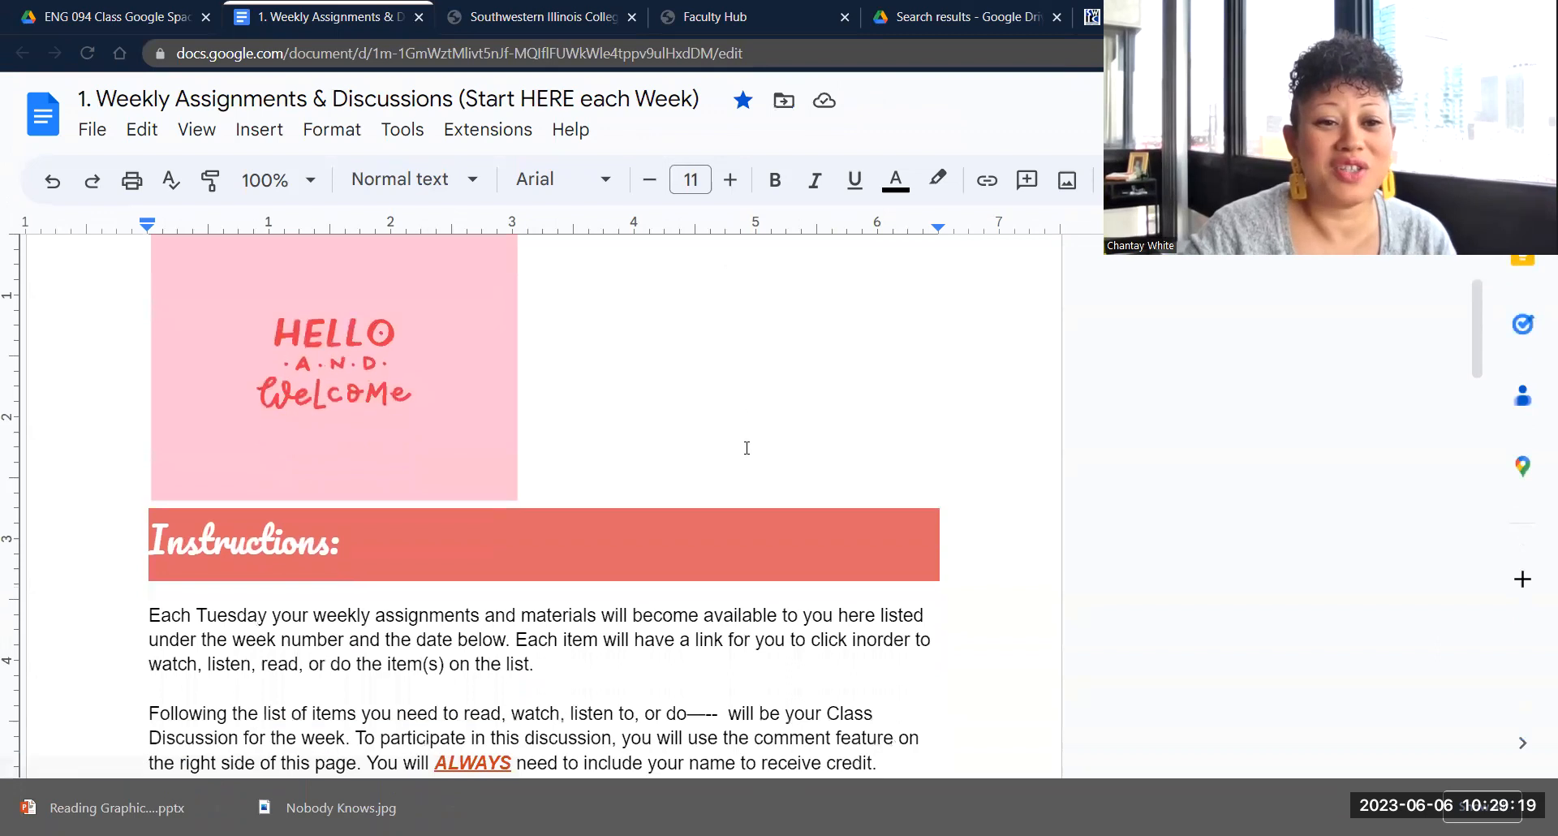
scroll(down, 3)
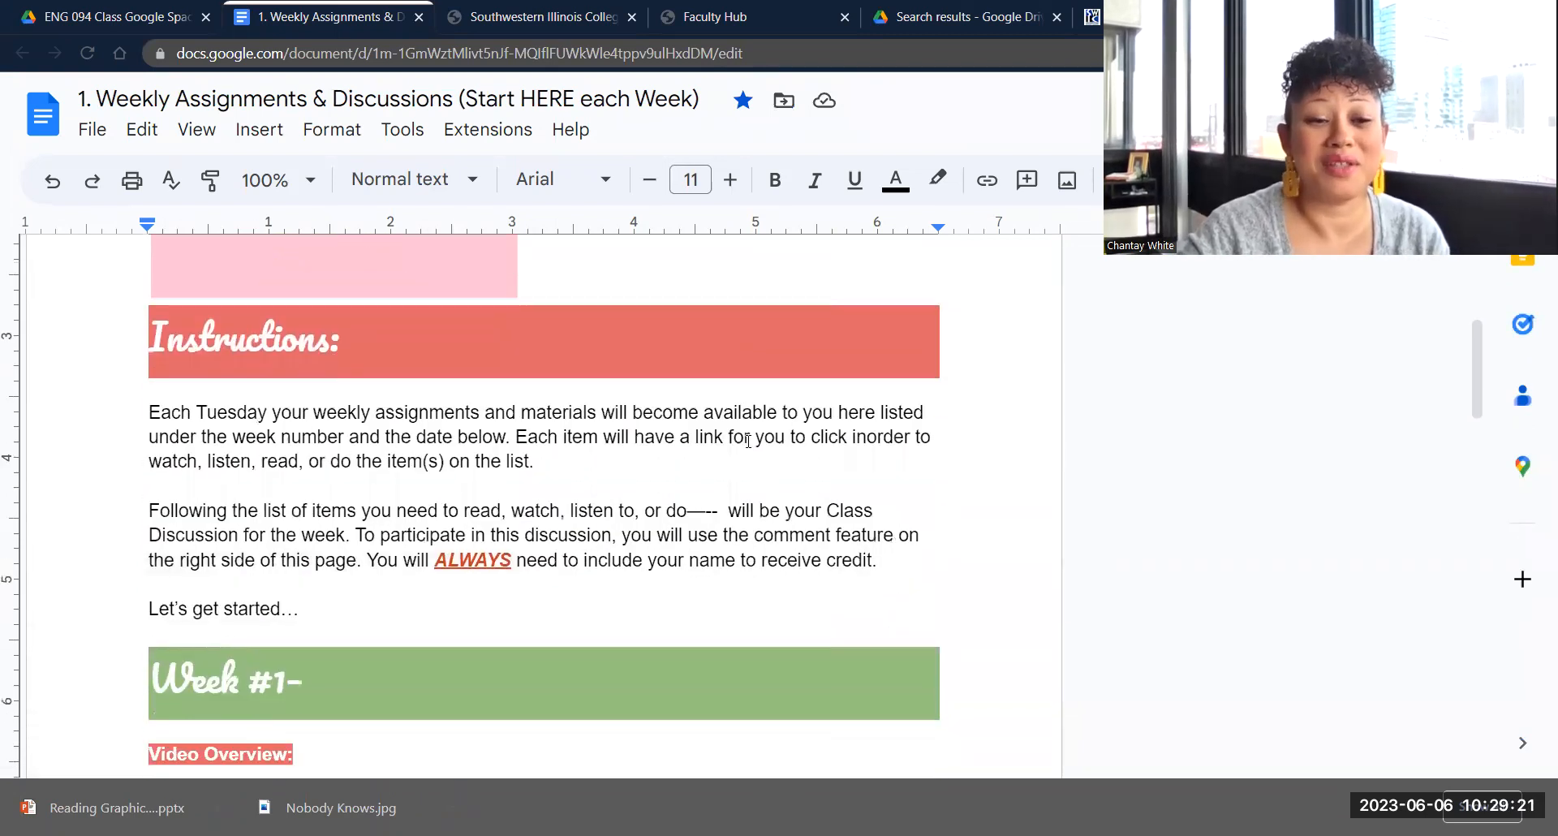
scroll(down, 3)
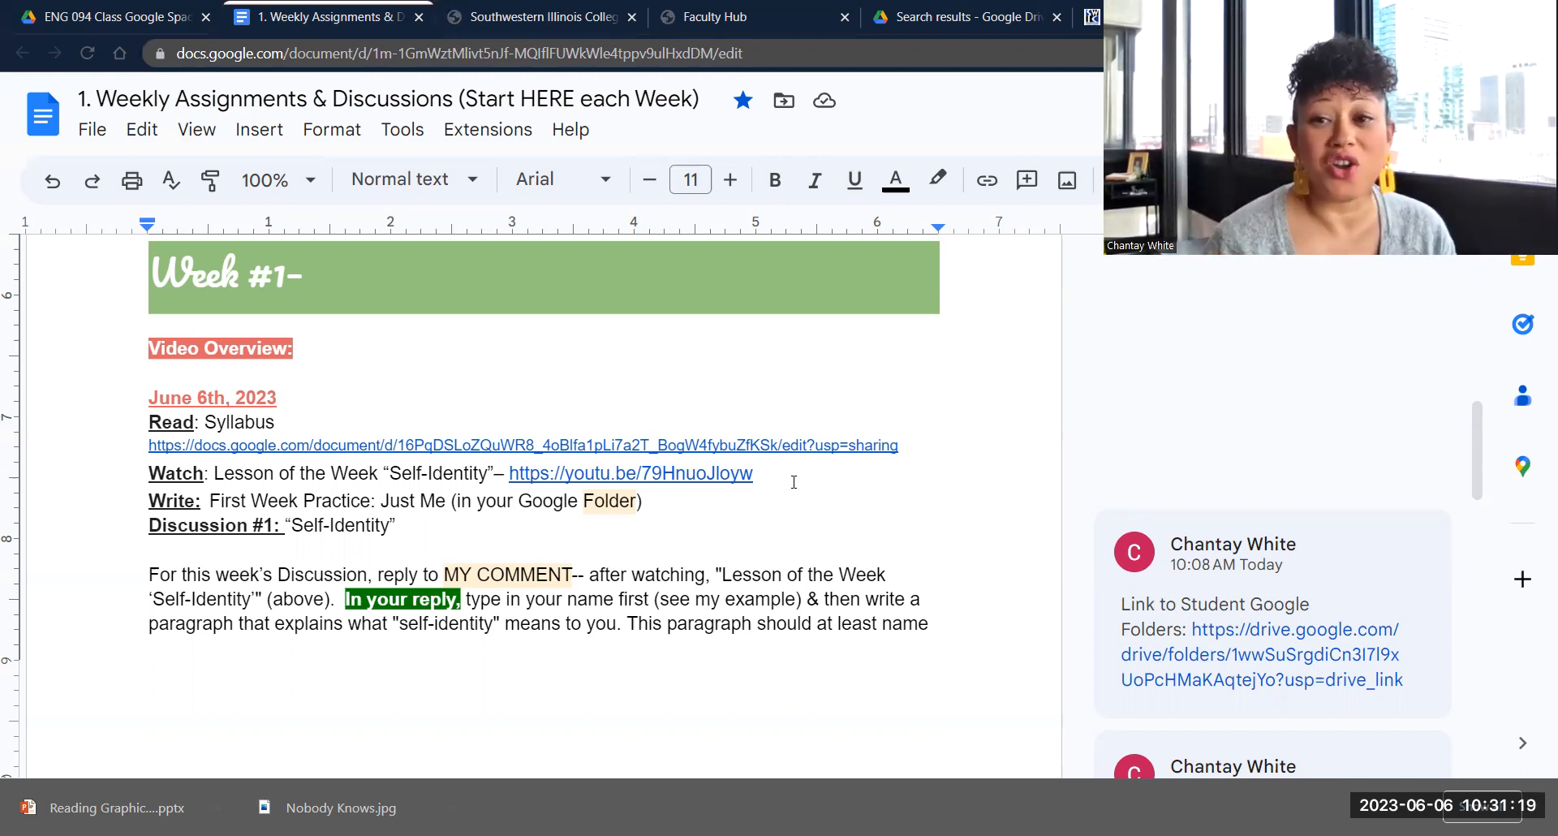
scroll(down, 3)
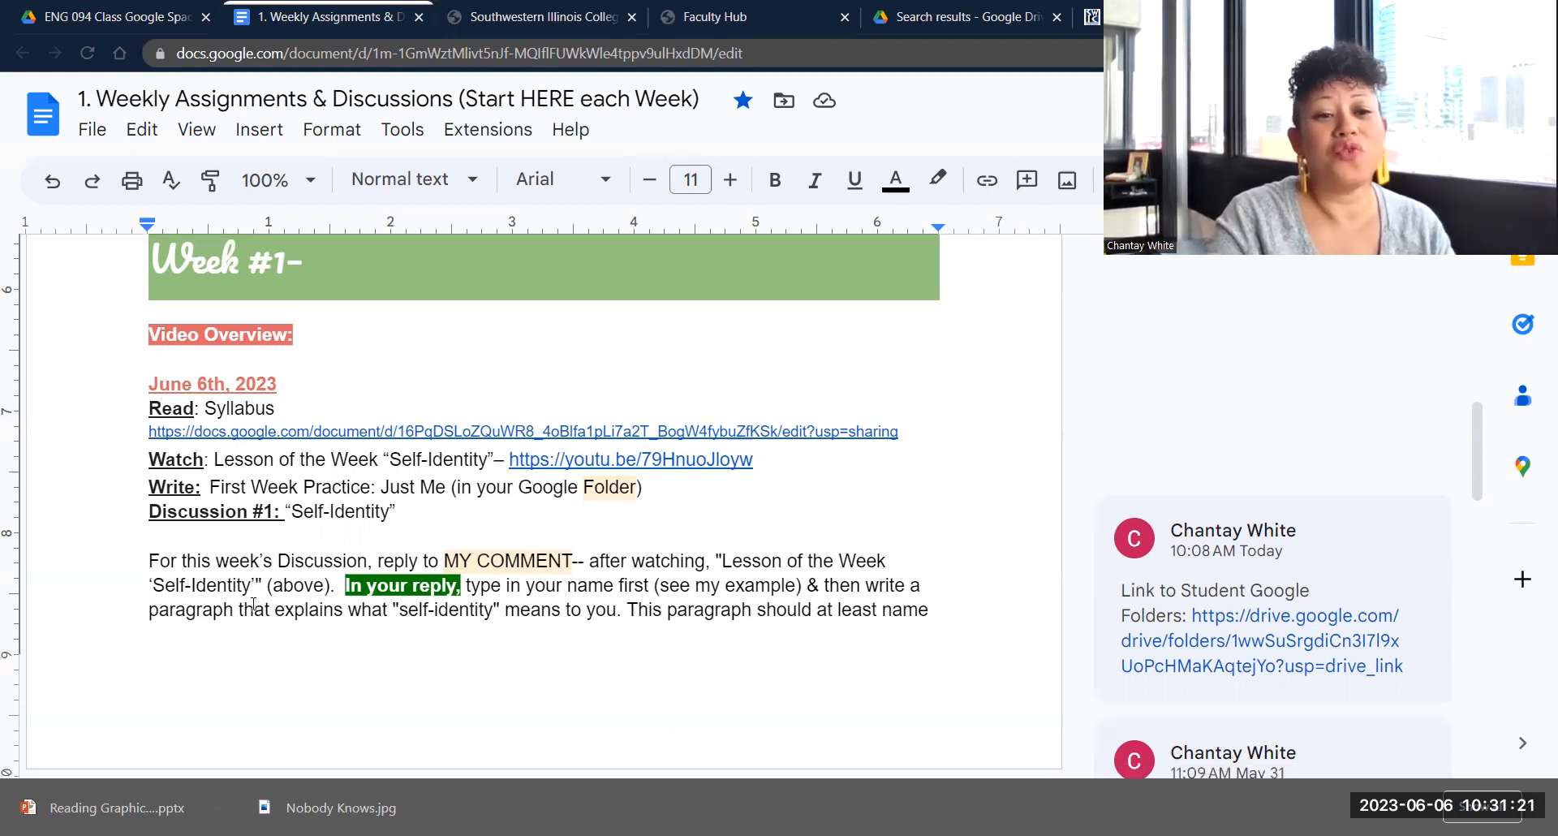
scroll(down, 3)
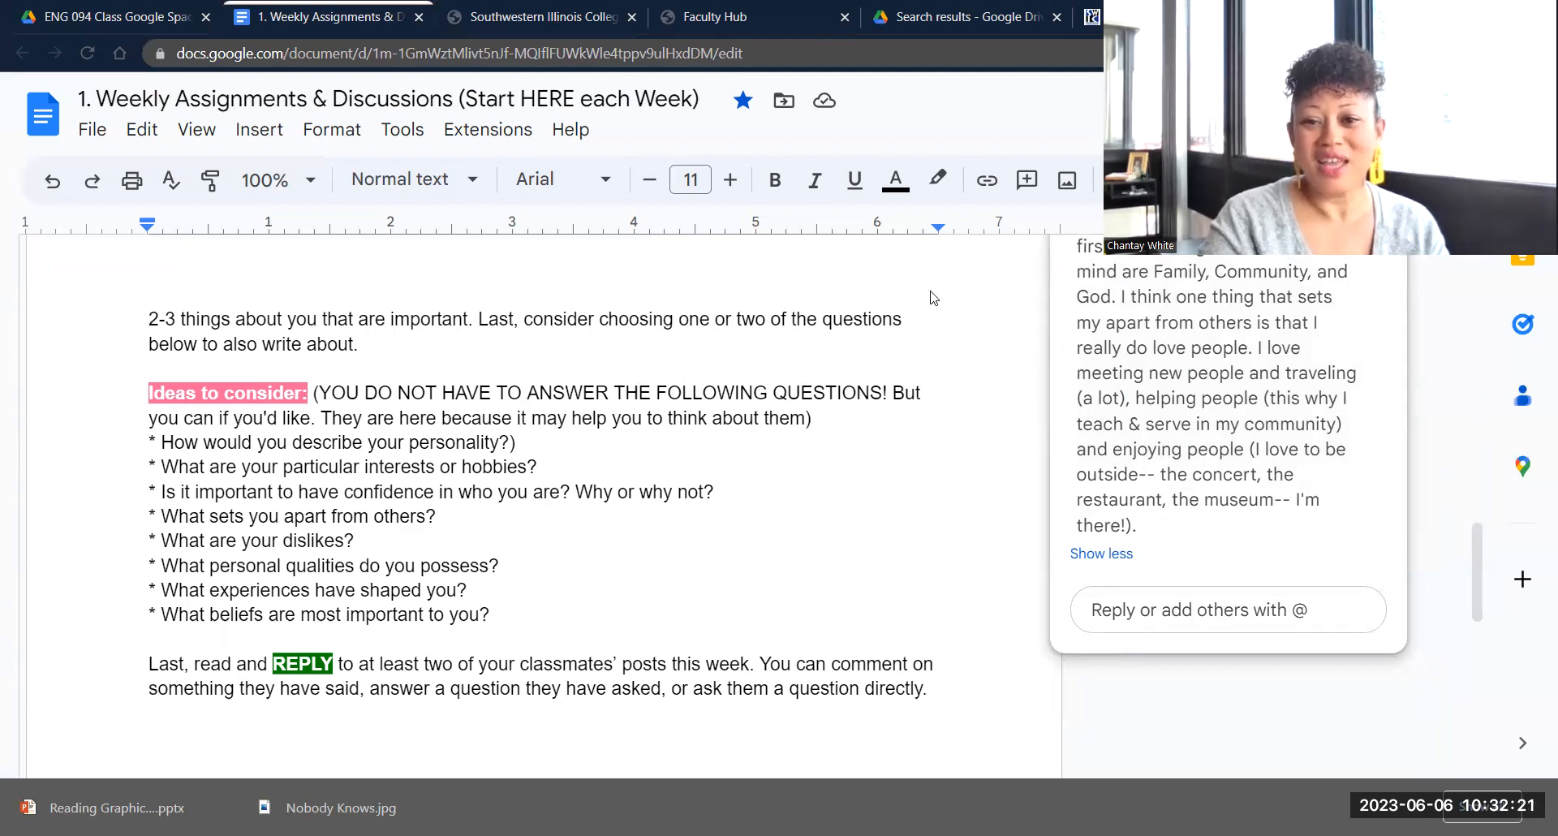
Step: Switch back to the ENG 094 Class Google Space folder in Drive
click(1227, 609)
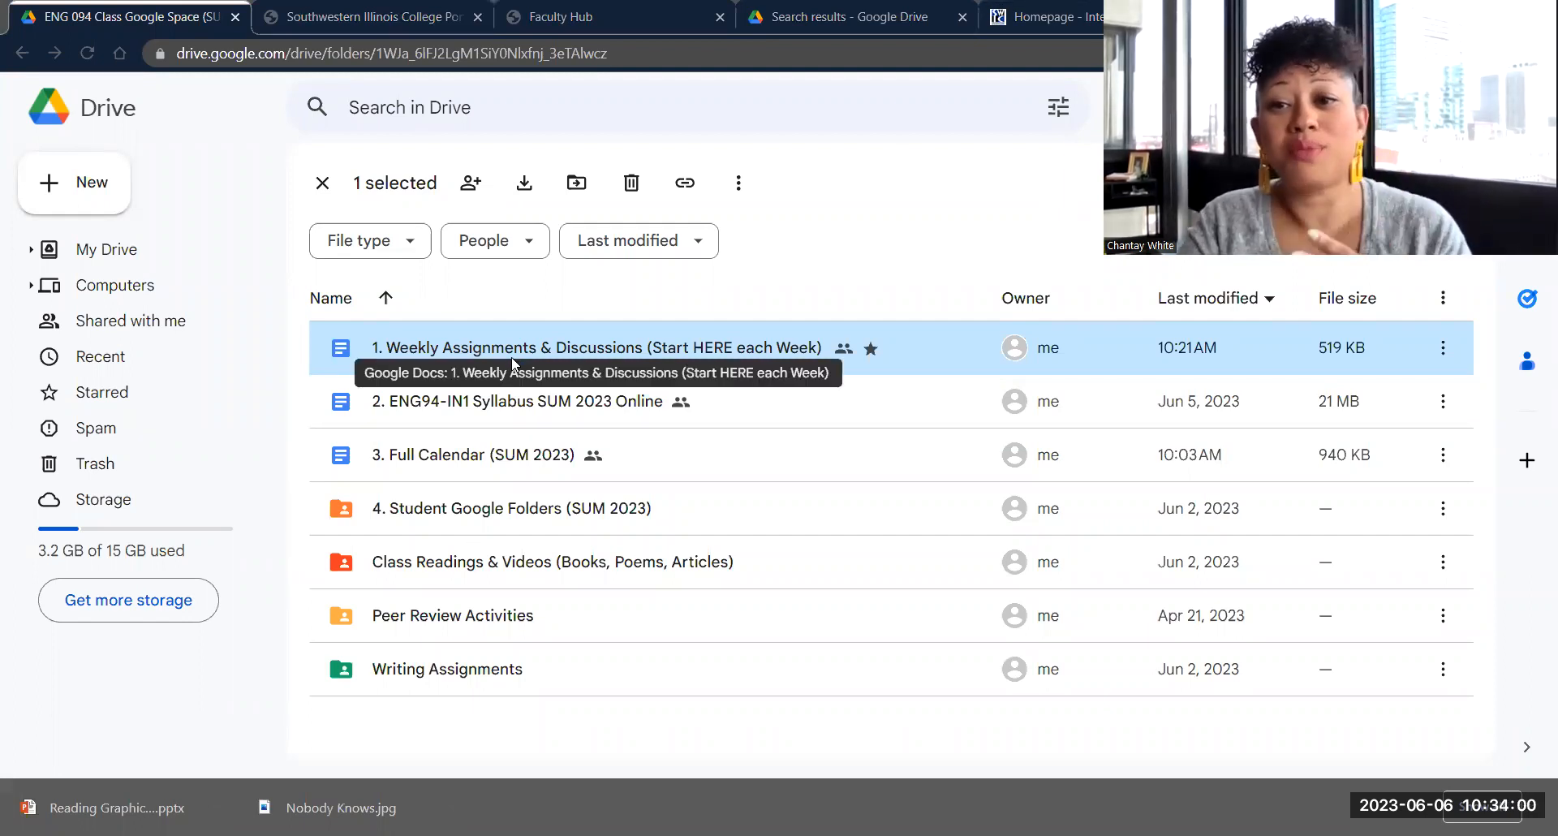
mouse_move(514, 409)
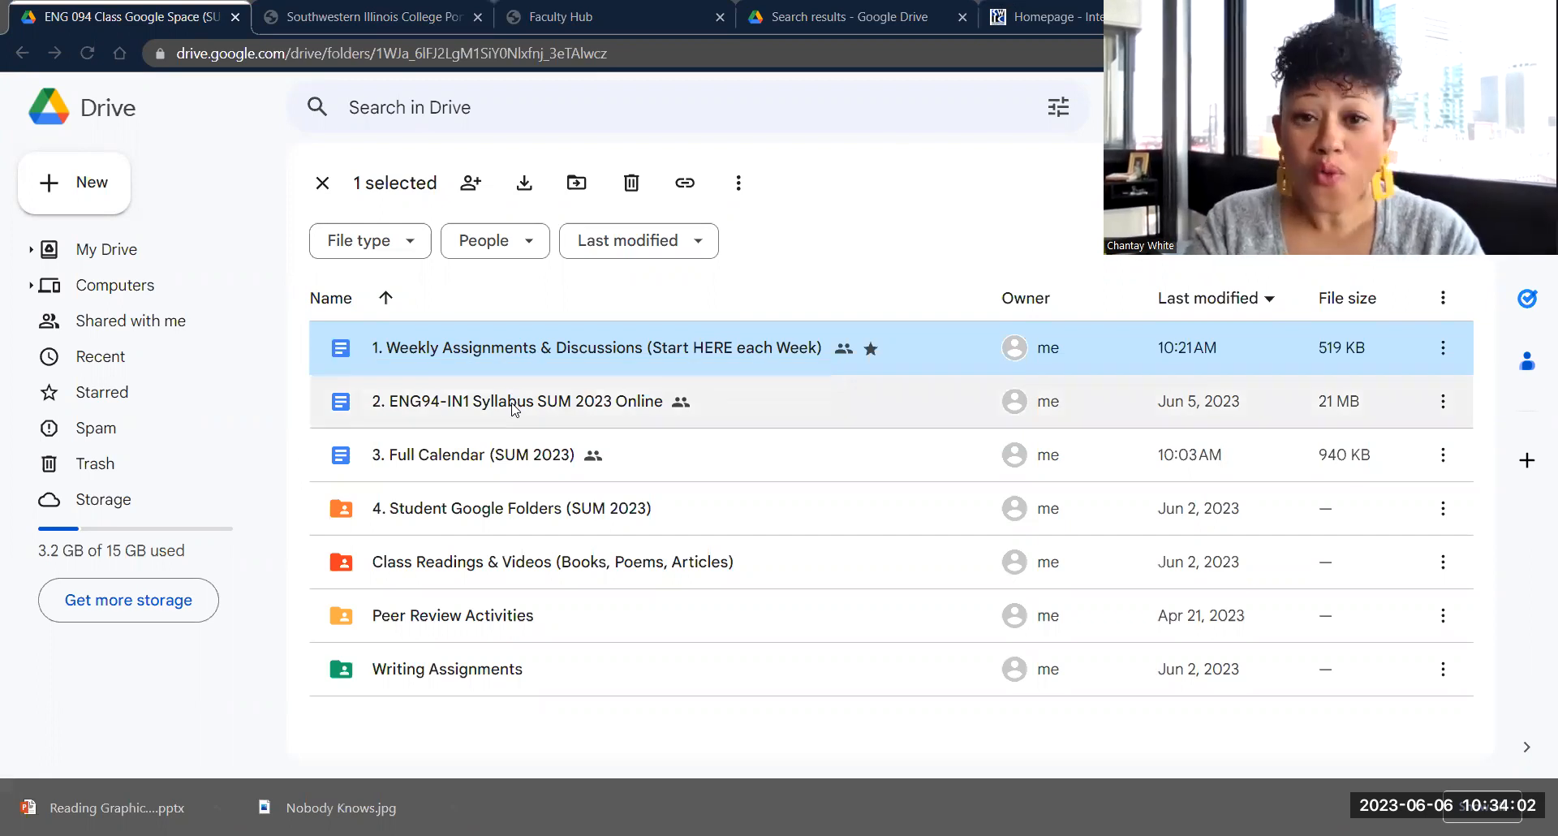
mouse_move(511, 401)
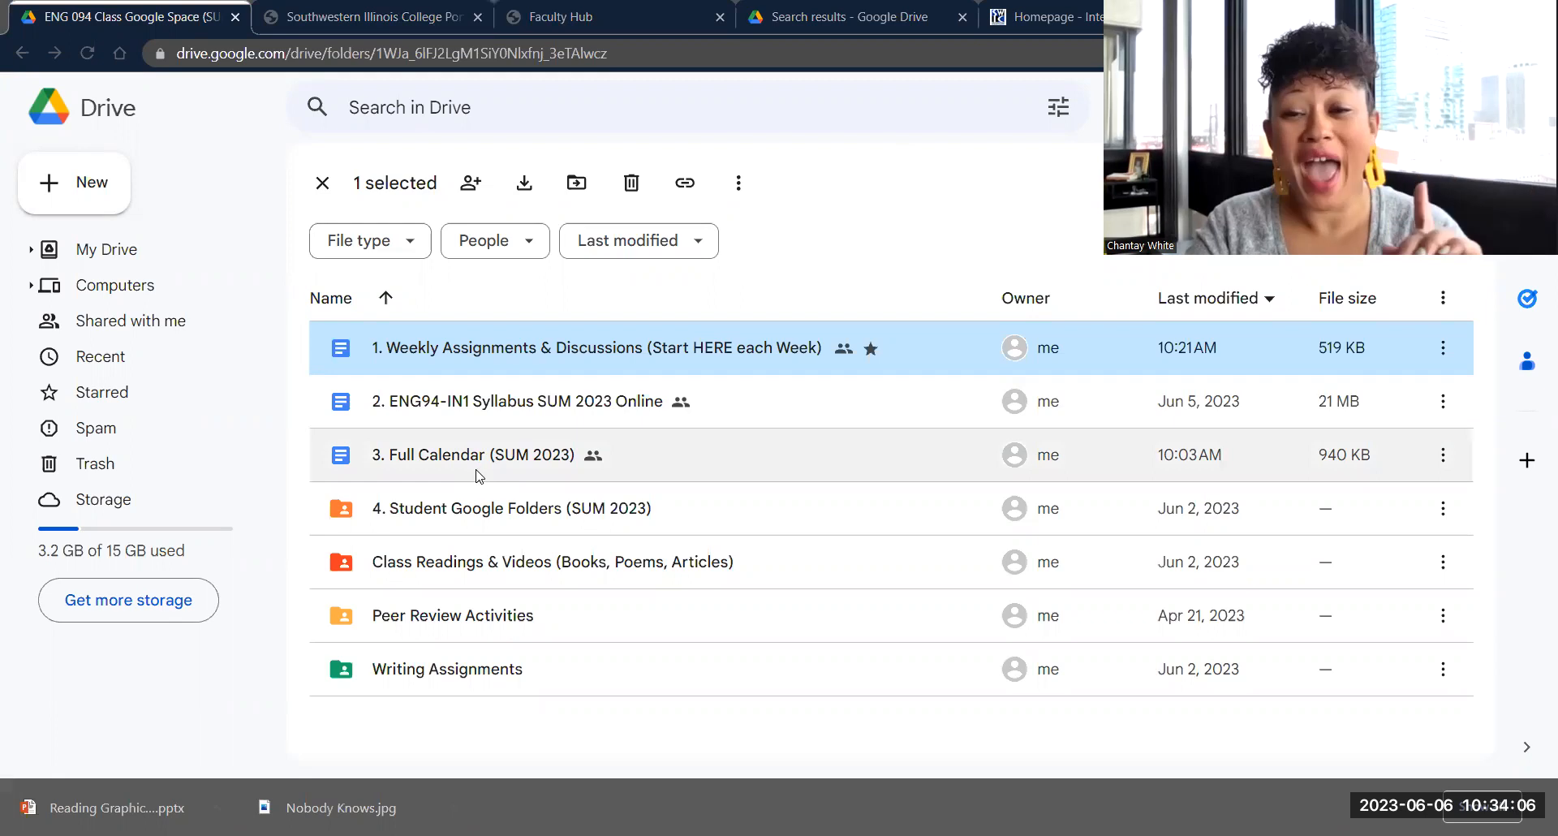
mouse_move(474, 455)
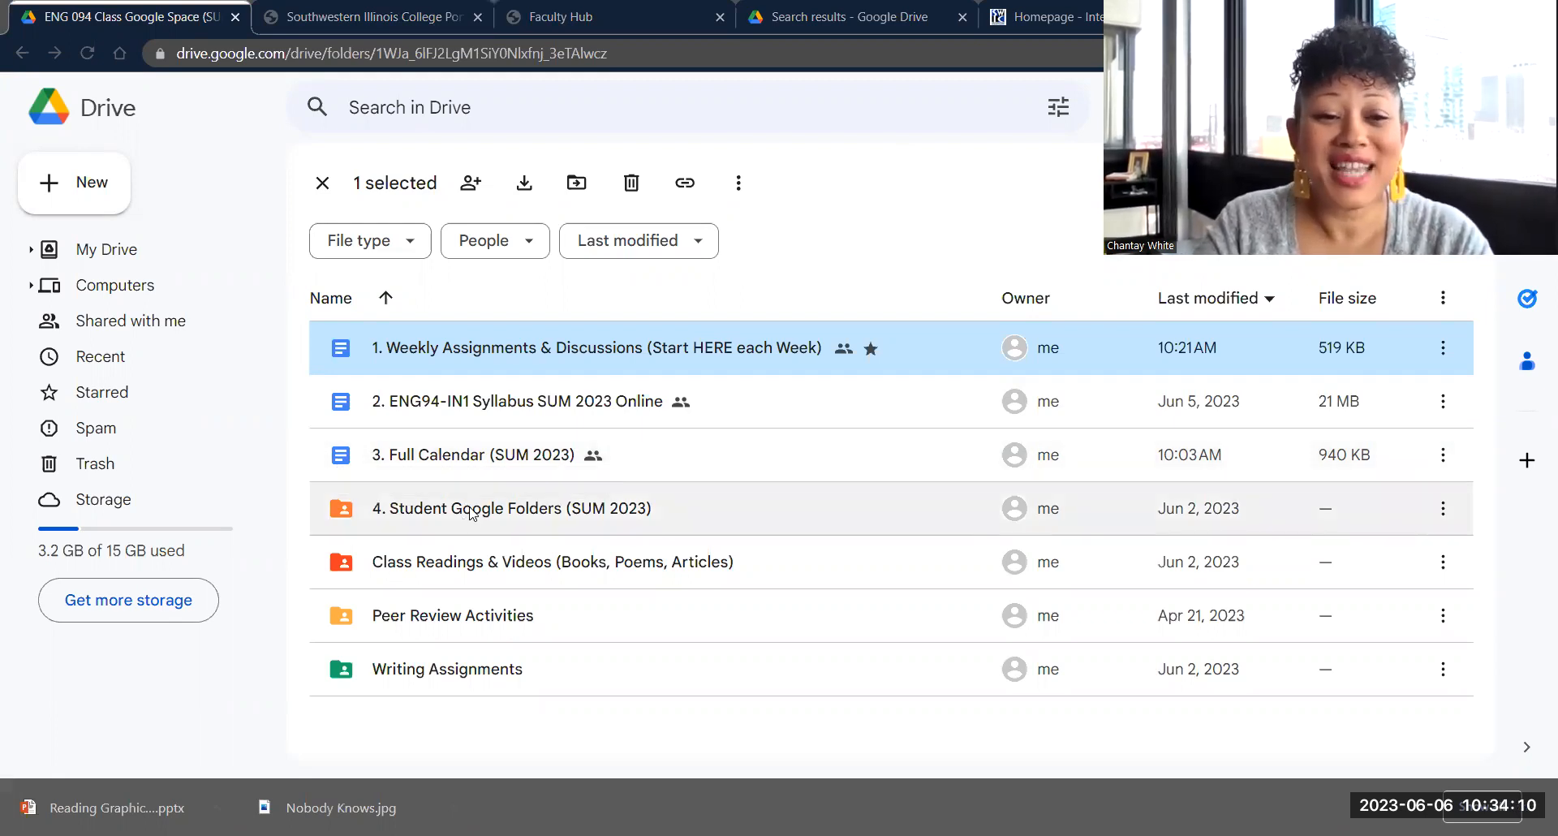
mouse_move(472, 508)
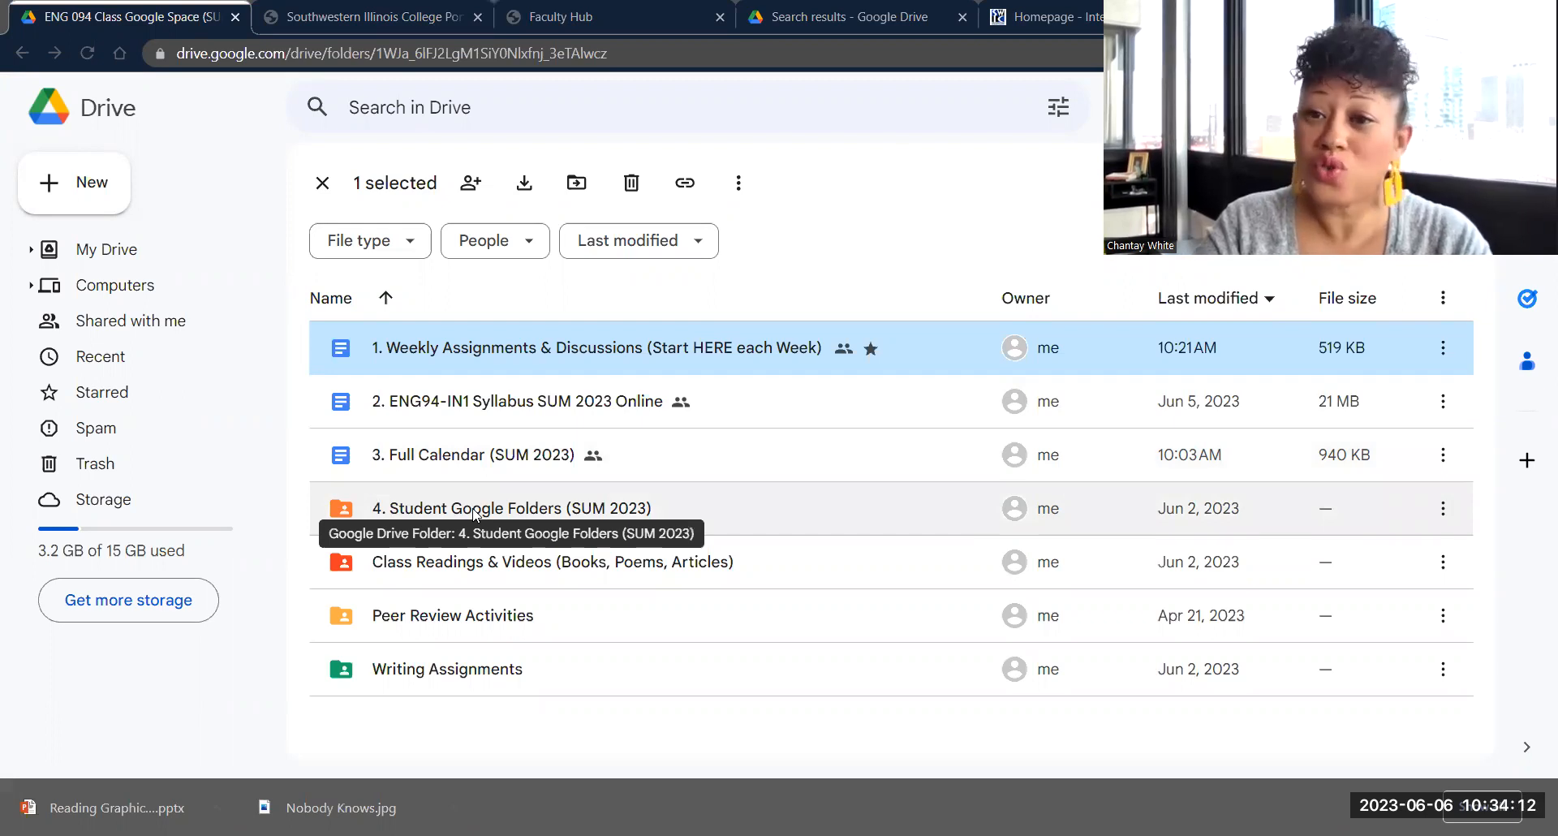
double_click(511, 508)
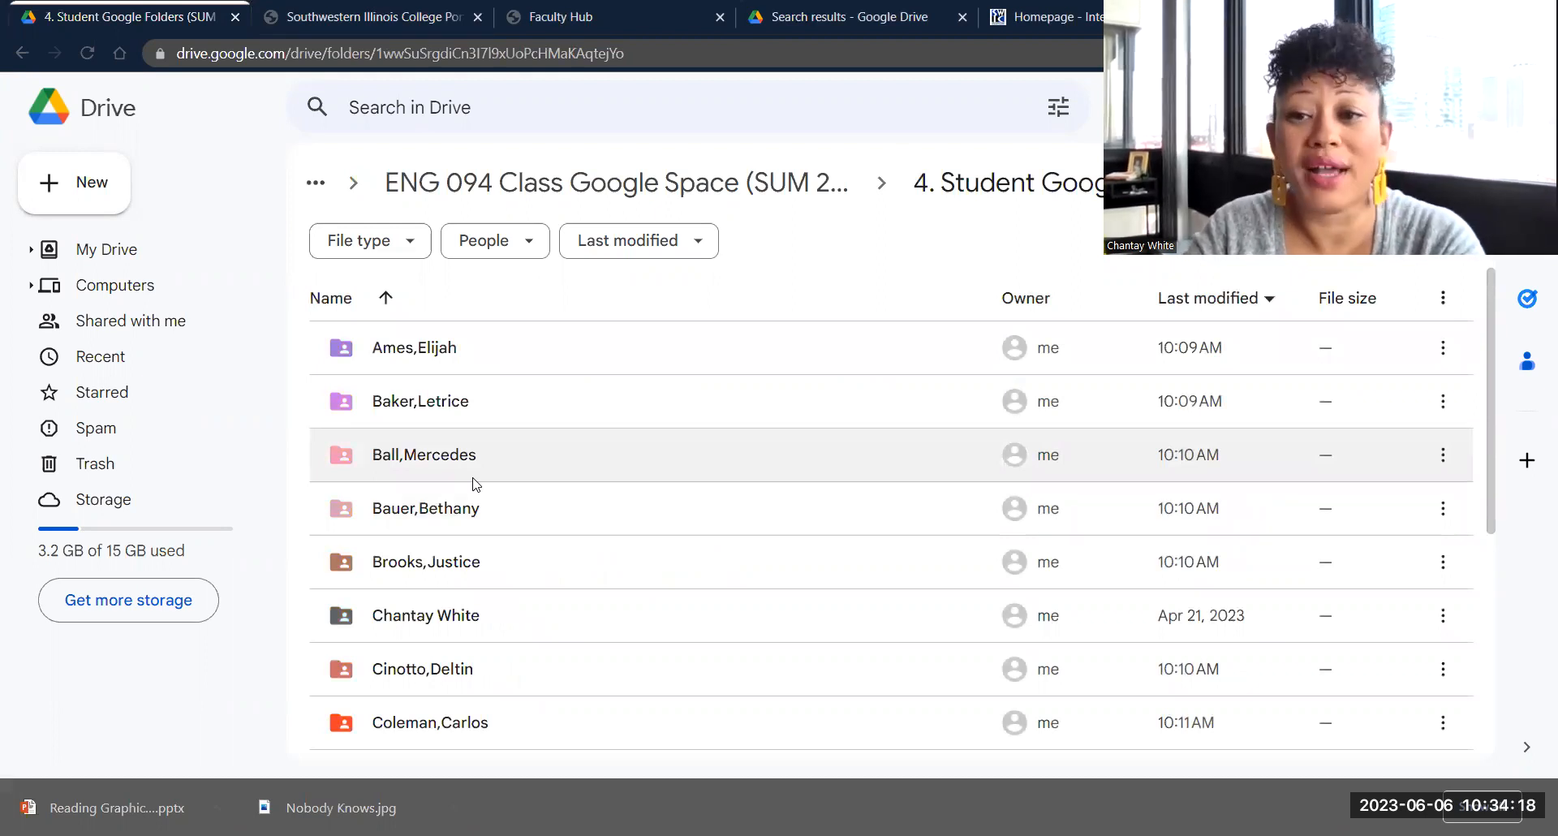
mouse_move(626, 415)
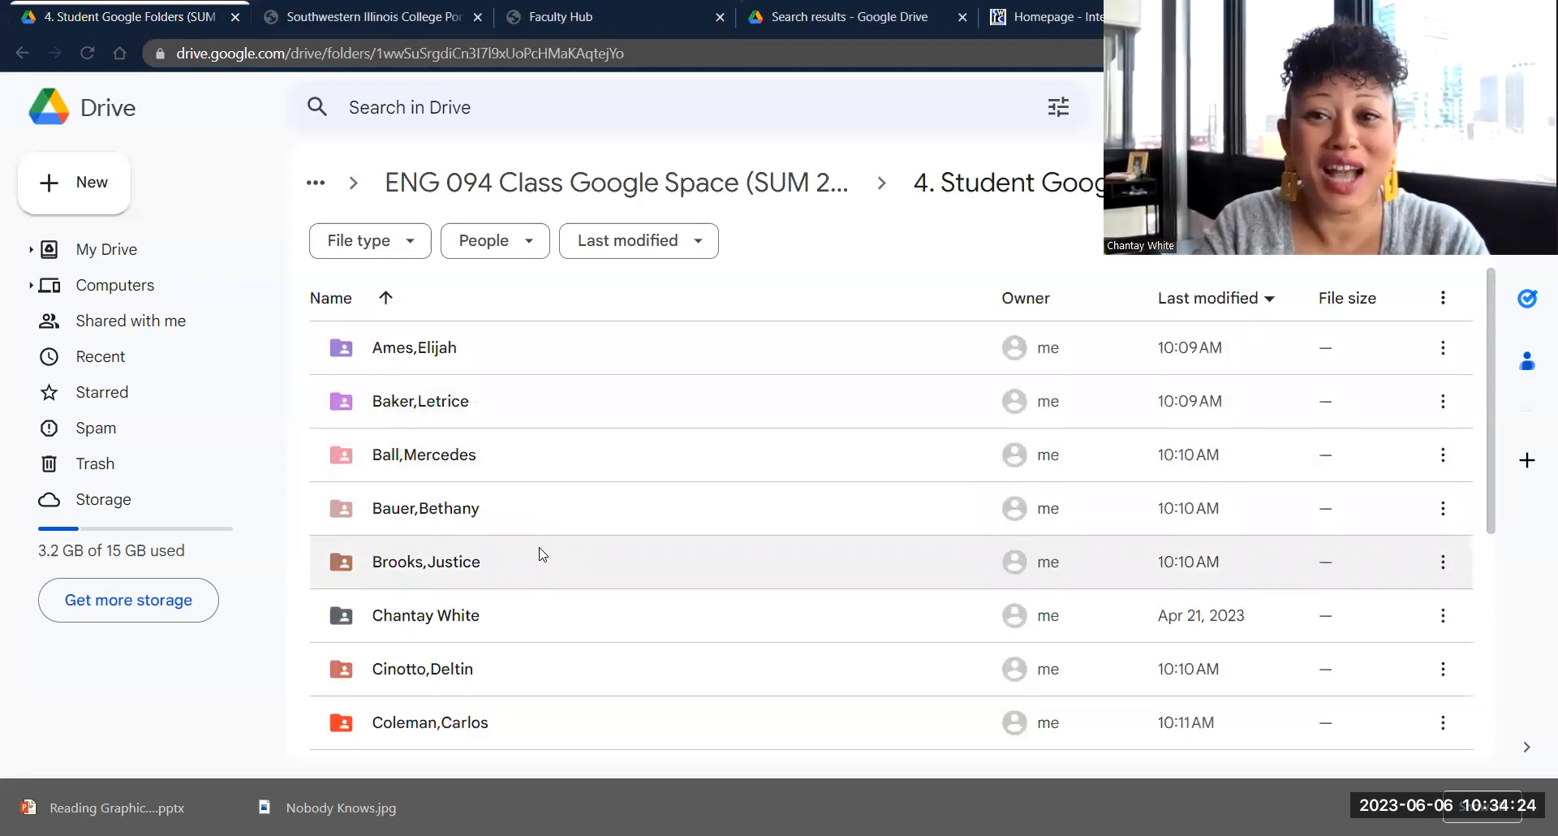
mouse_move(544, 542)
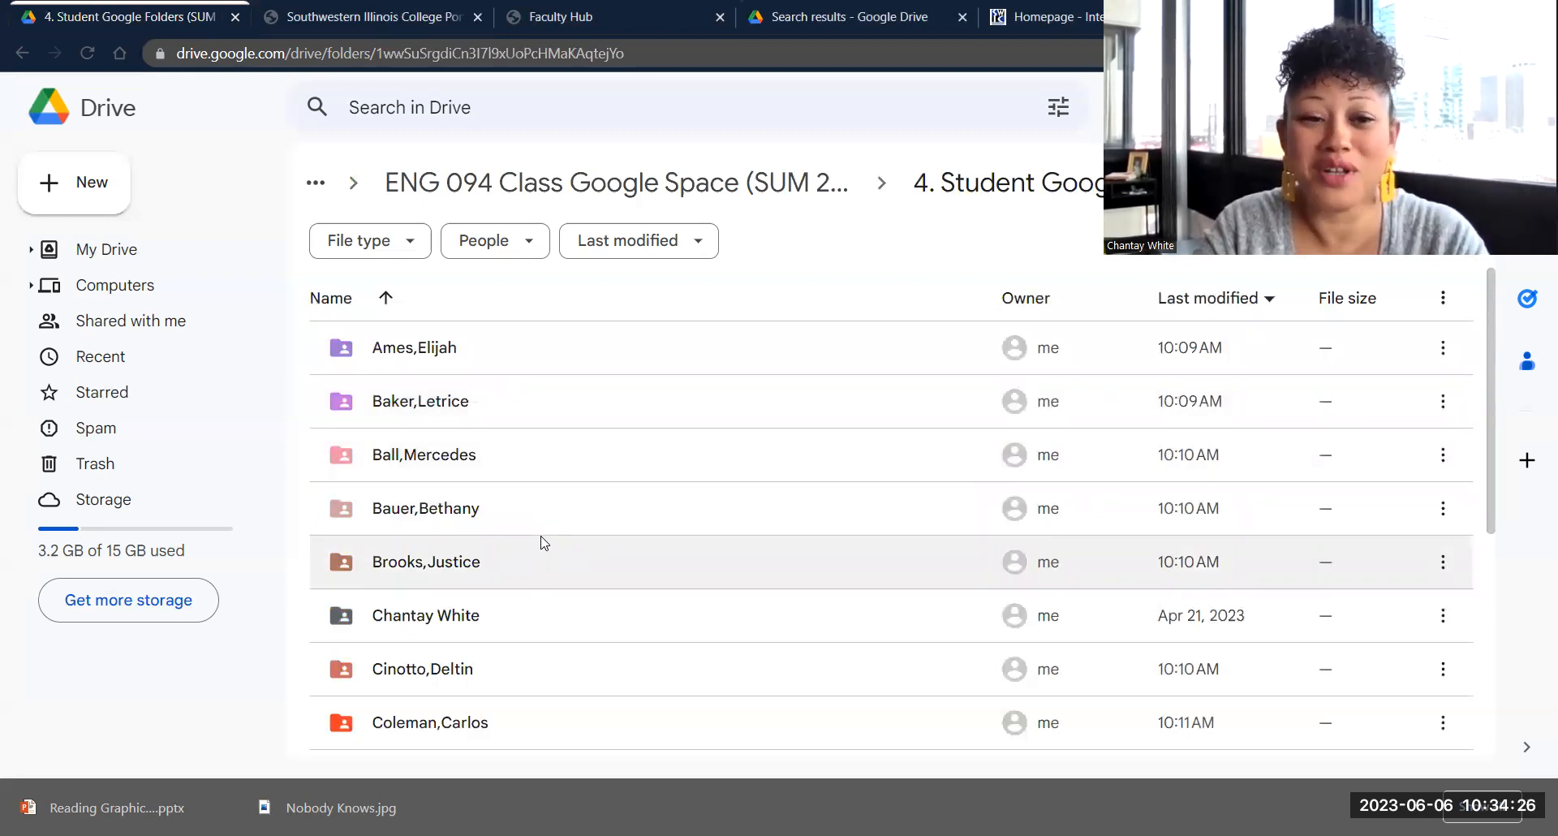
Step: Peek inside one student's folder, go back, then open the instructor's own folder of assignment documents
scroll(down, 3)
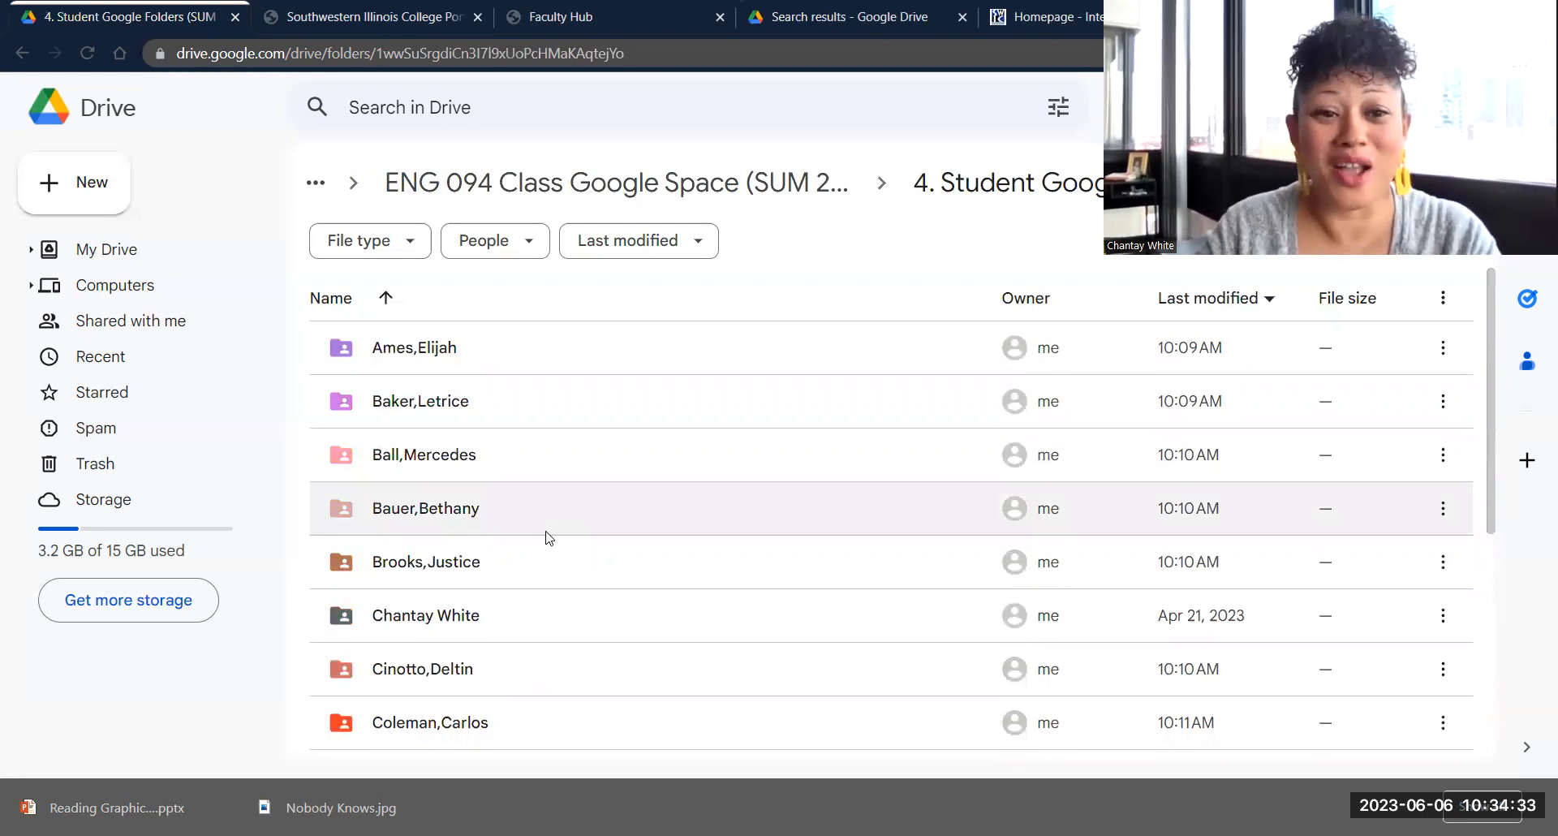
mouse_move(581, 541)
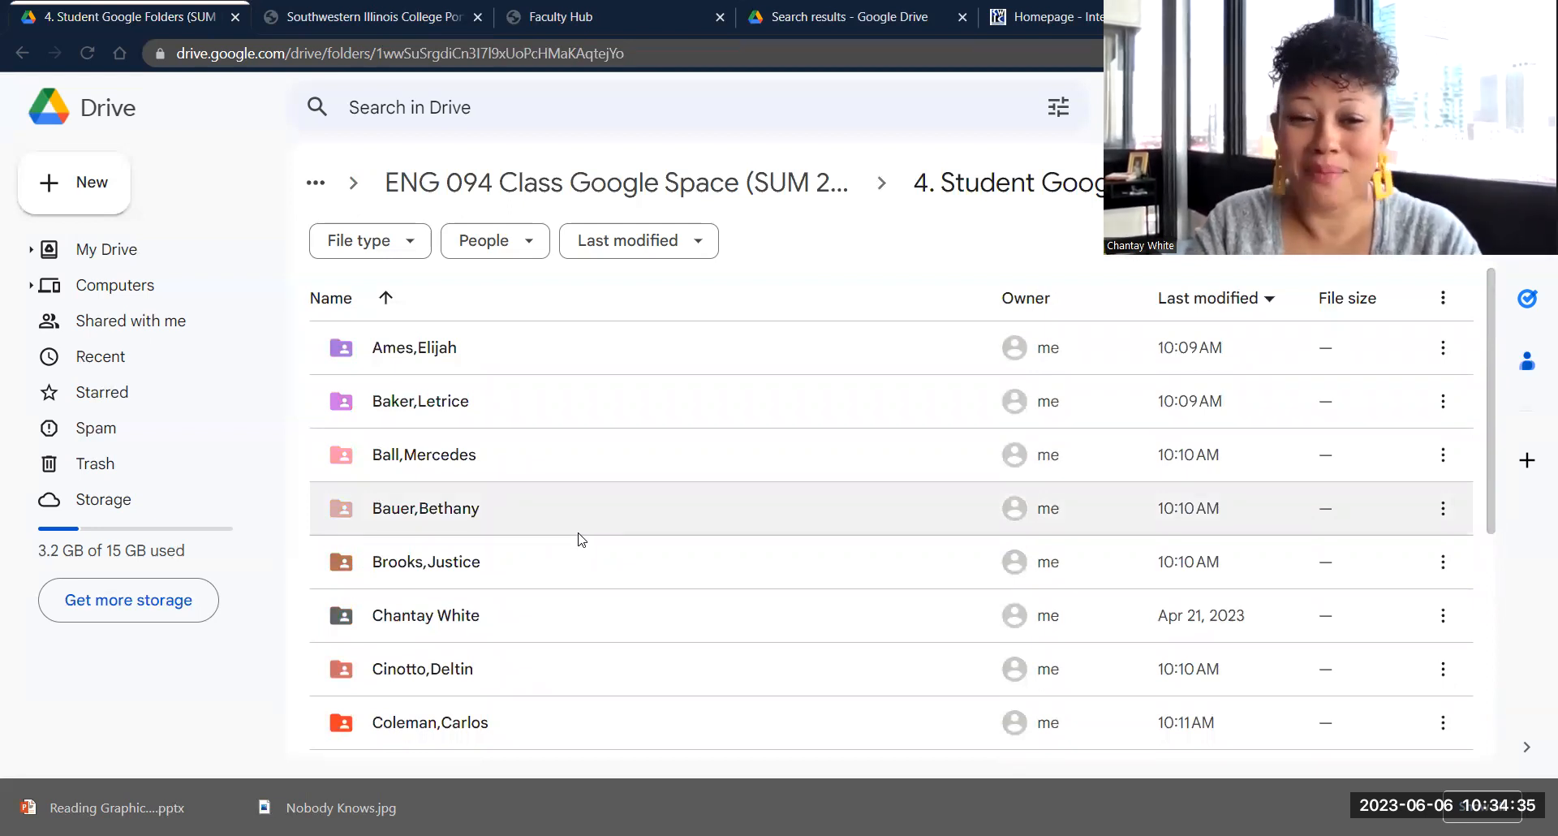
mouse_move(623, 514)
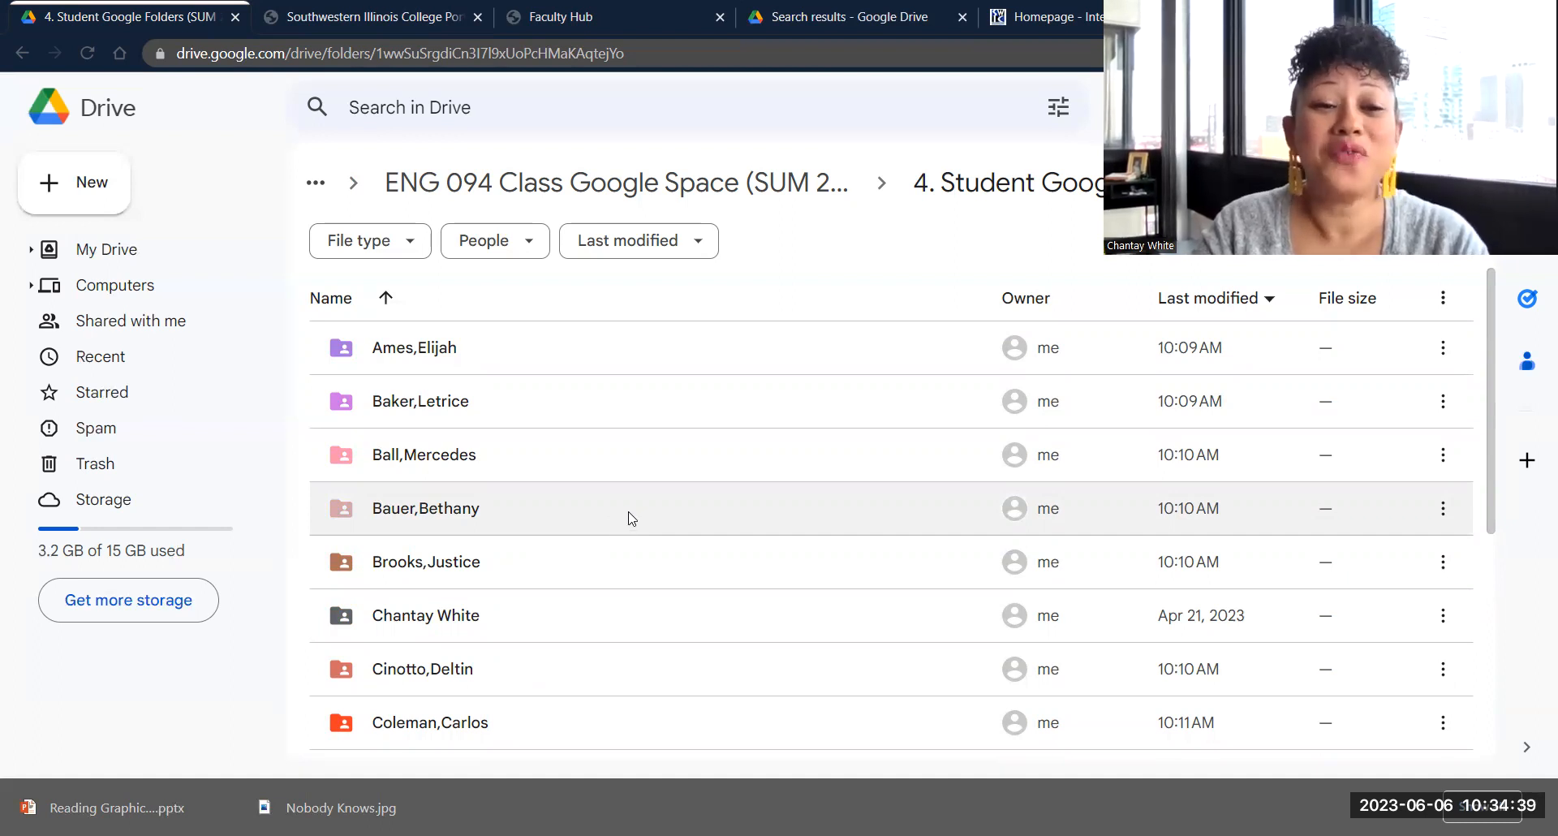
double_click(423, 454)
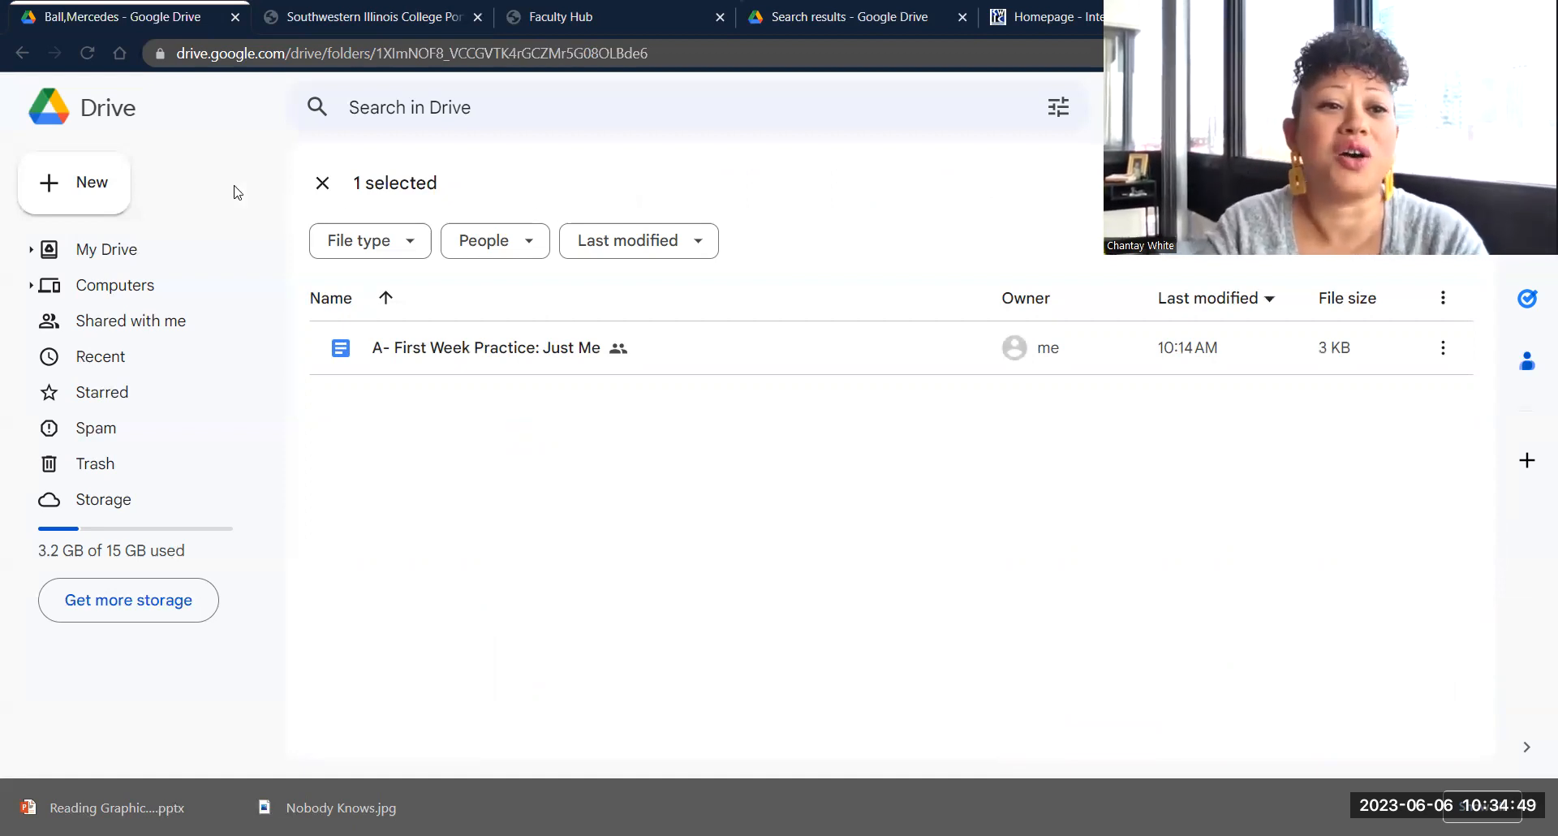
click(21, 53)
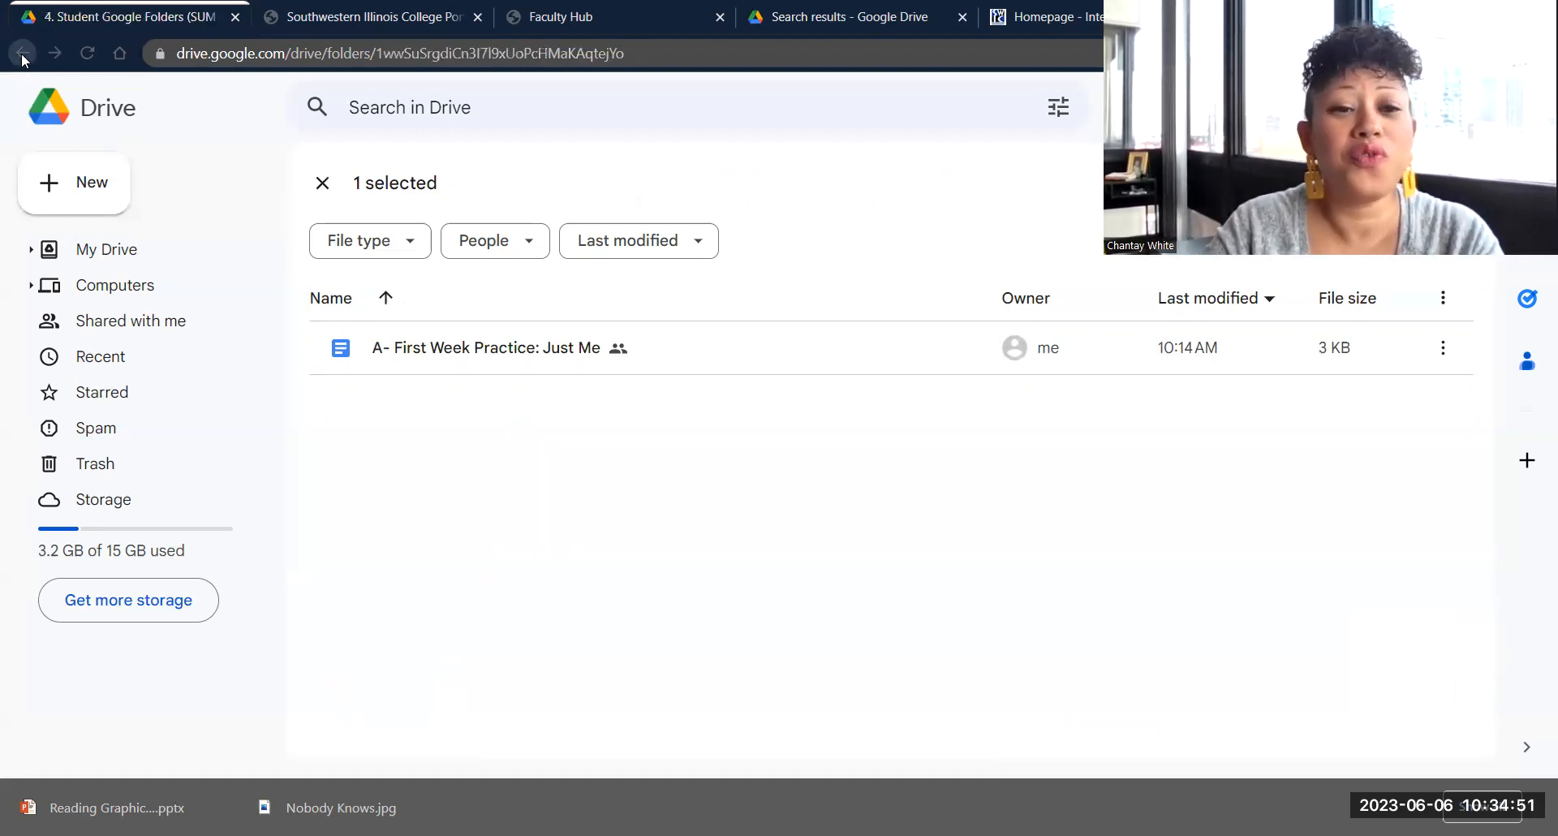
click(21, 54)
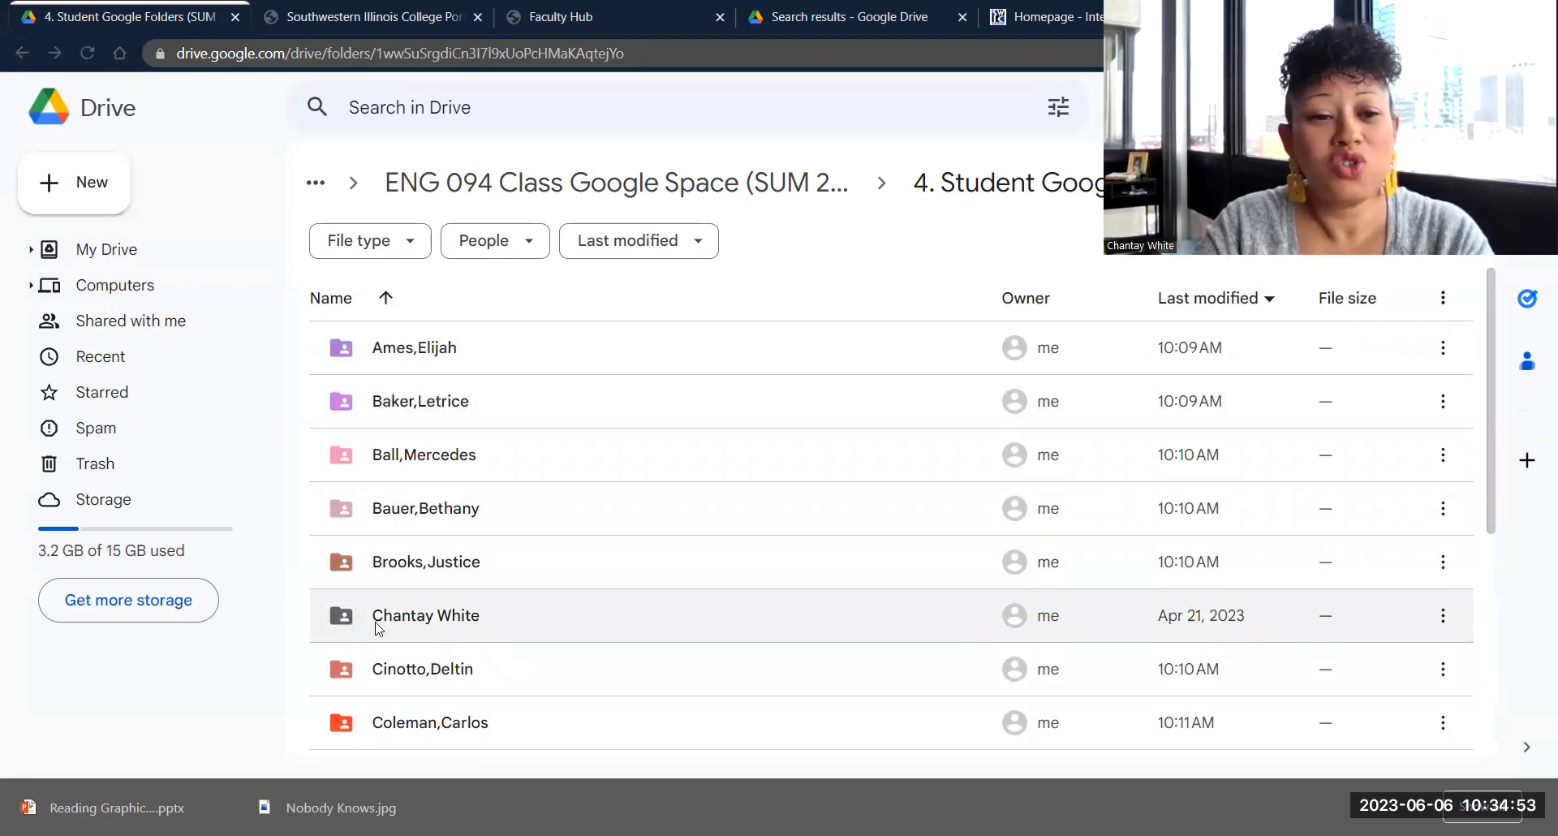
double_click(425, 615)
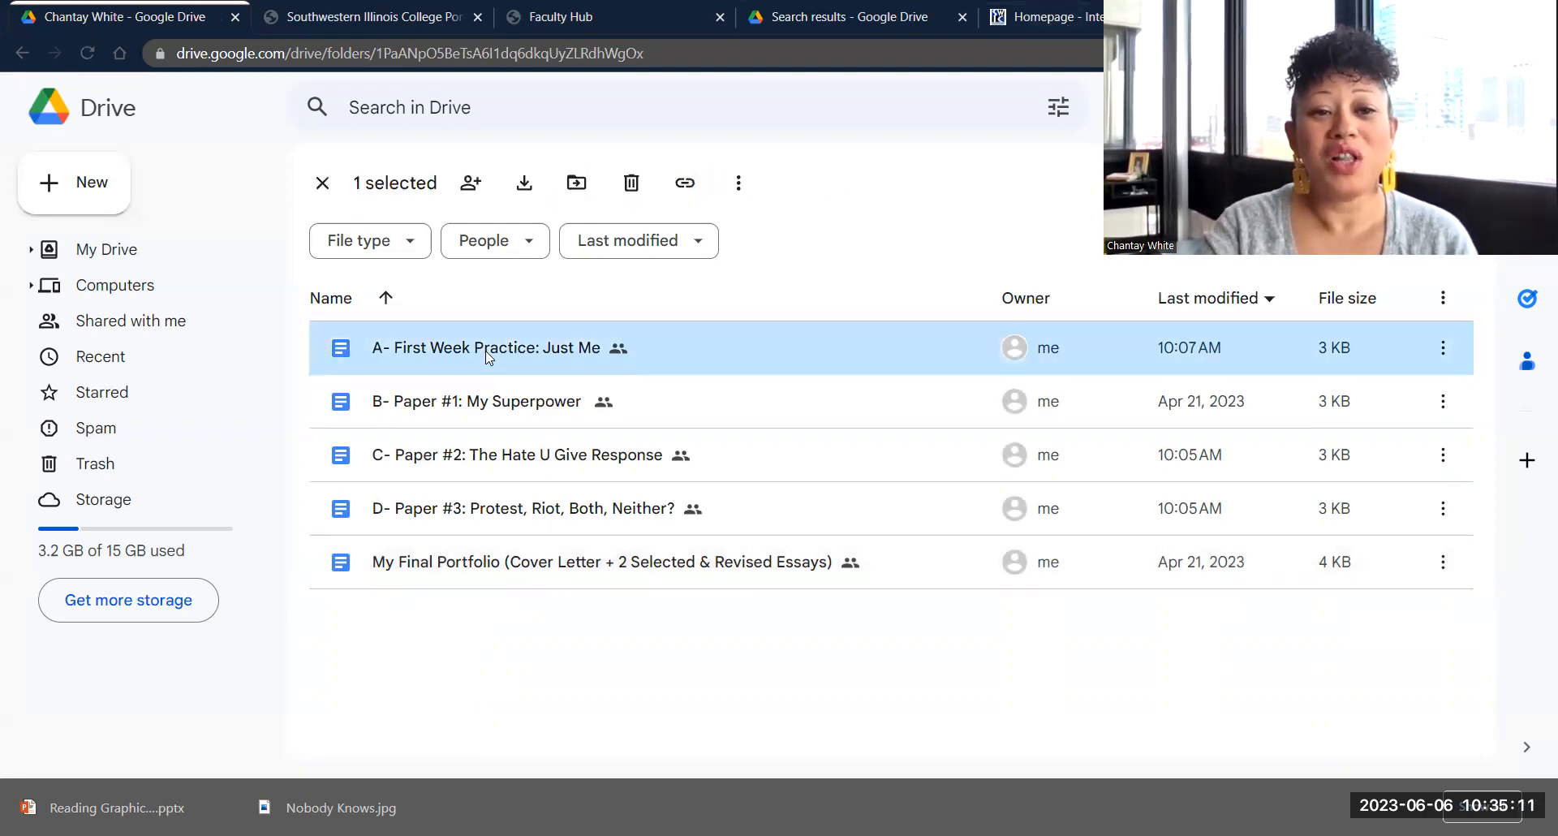
Step: Open 'A- First Week Practice: Just Me' and enter 'Chantay' after Name:
double_click(485, 347)
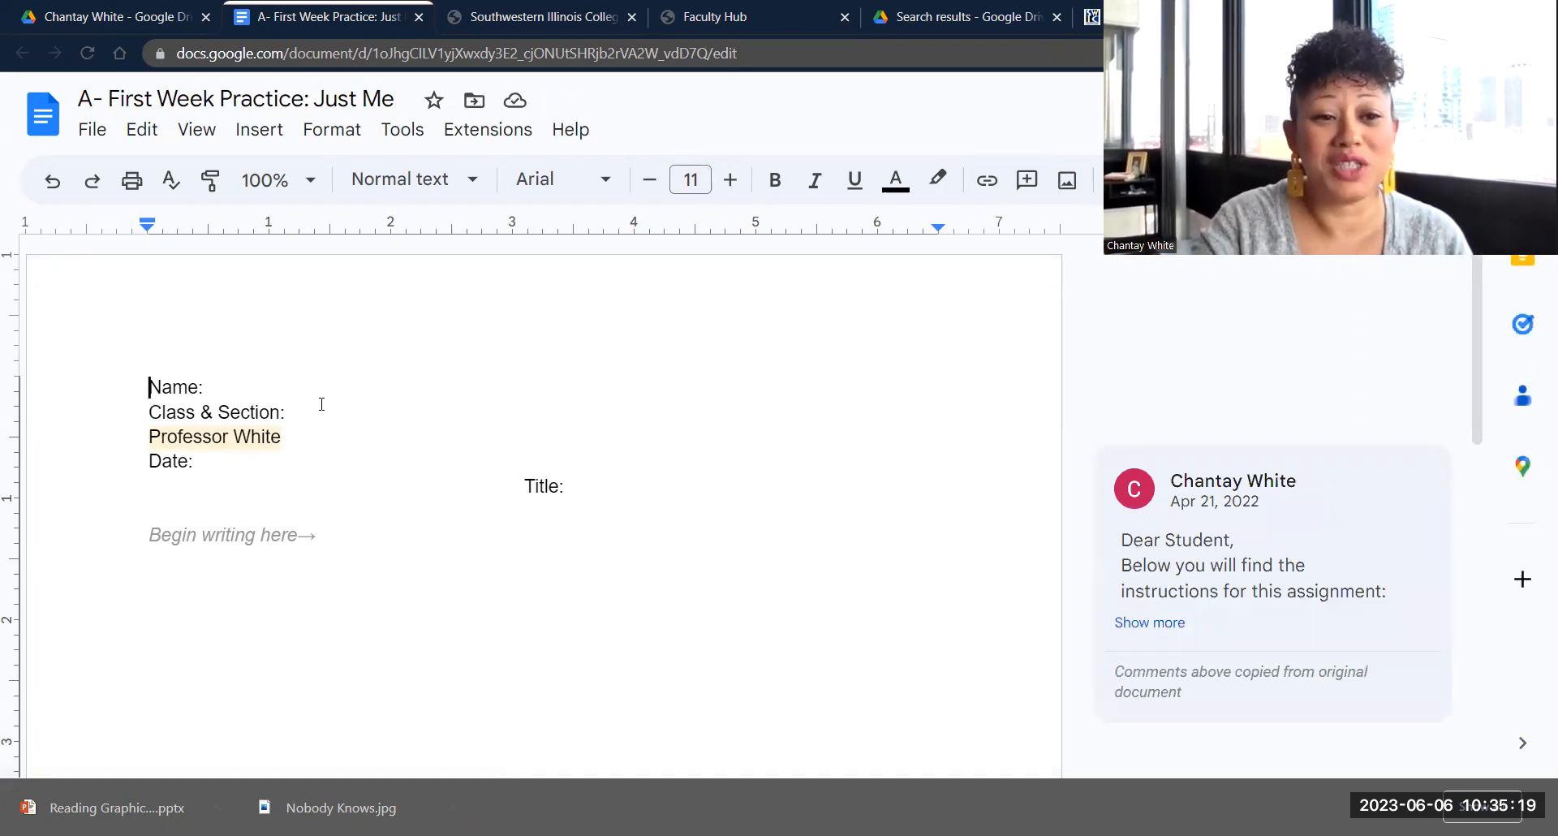
click(210, 386)
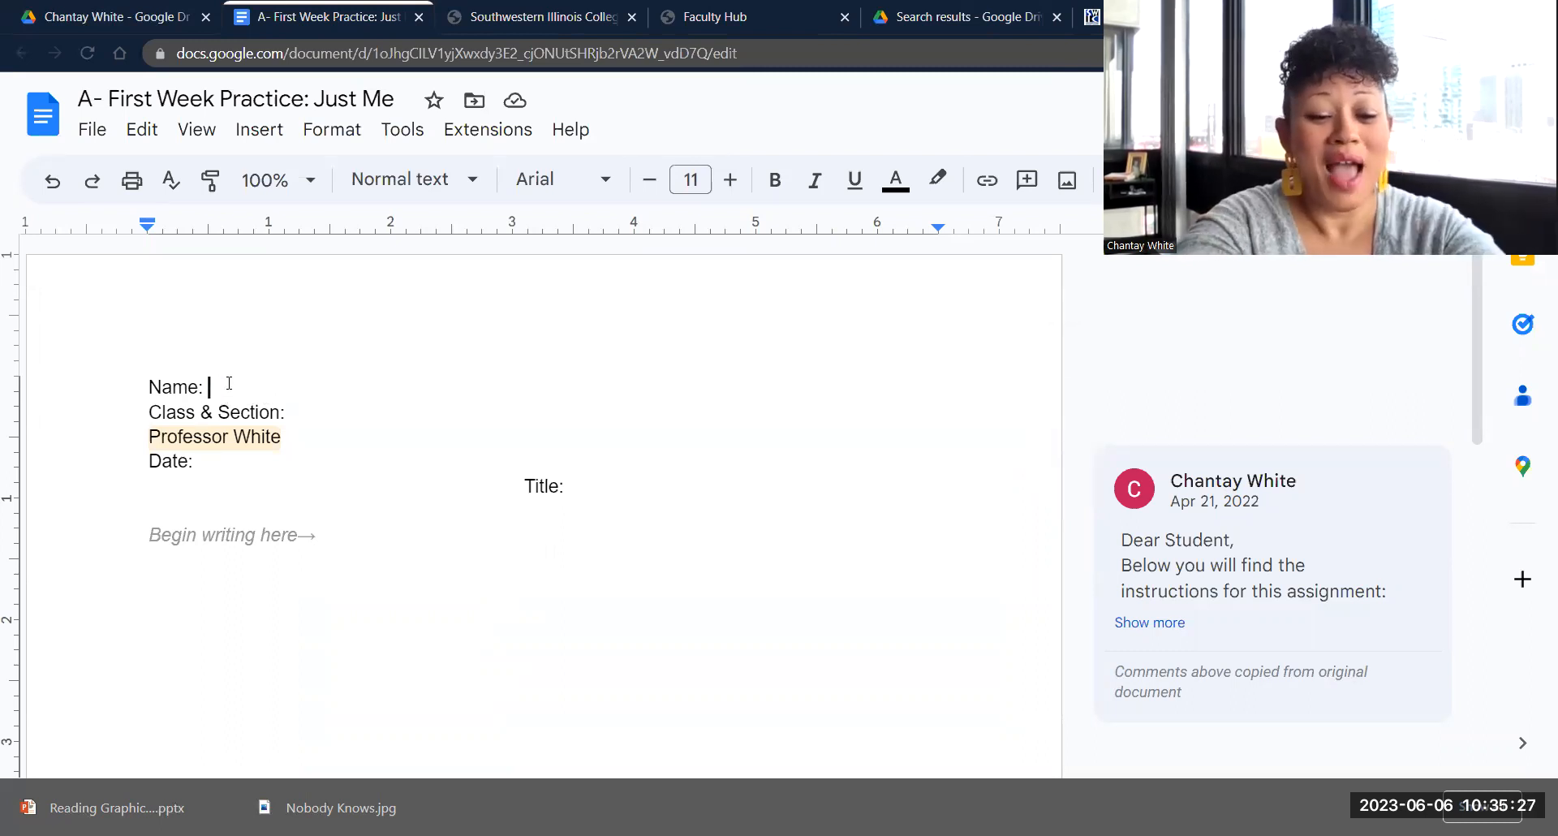
text(Chantay)
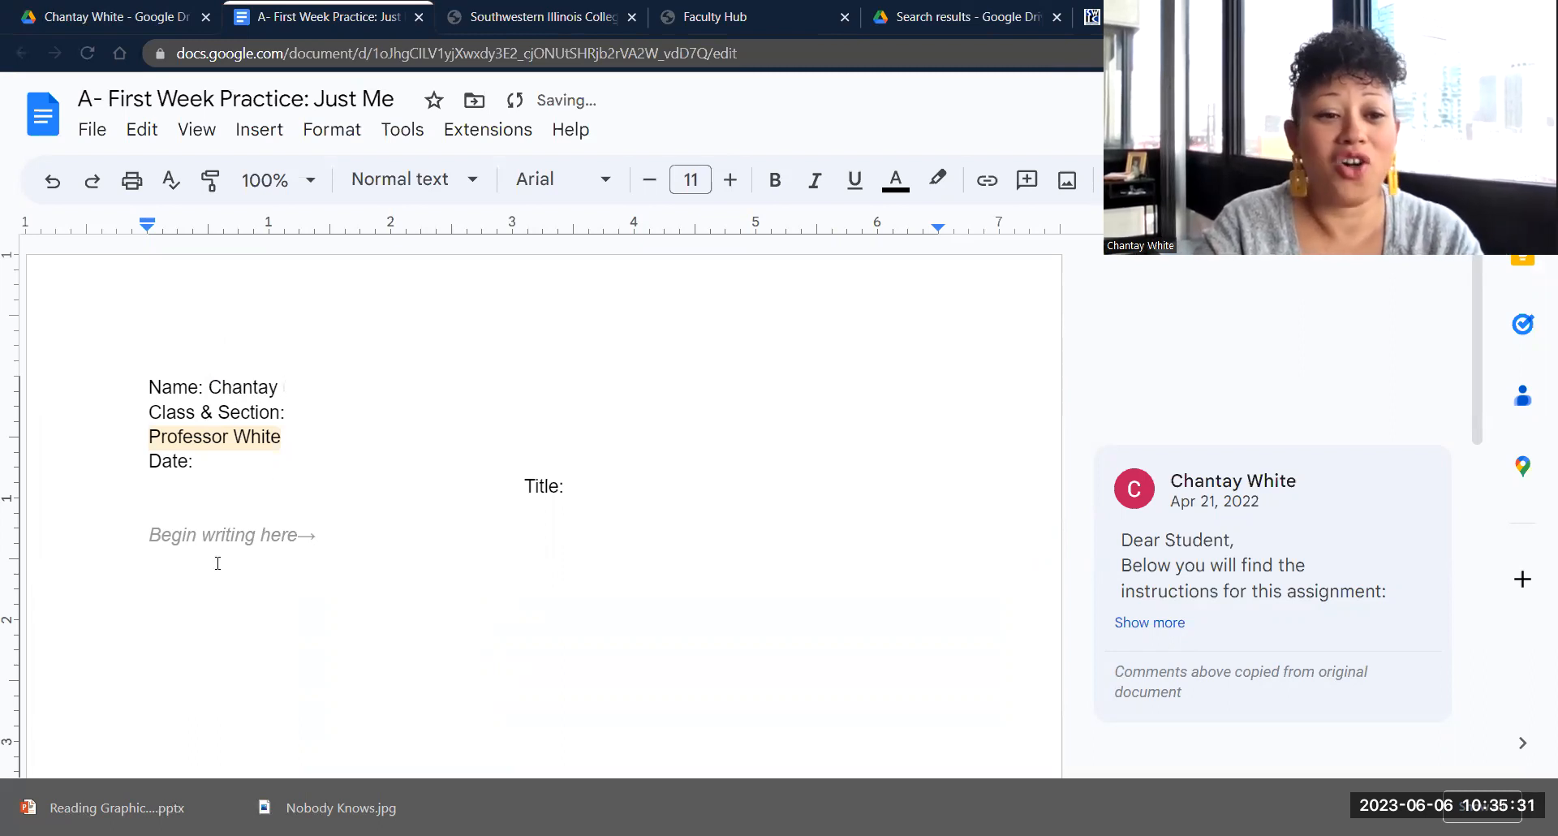
Step: Replace the begin-writing placeholder with nonsense practice text, then erase it away
click(813, 180)
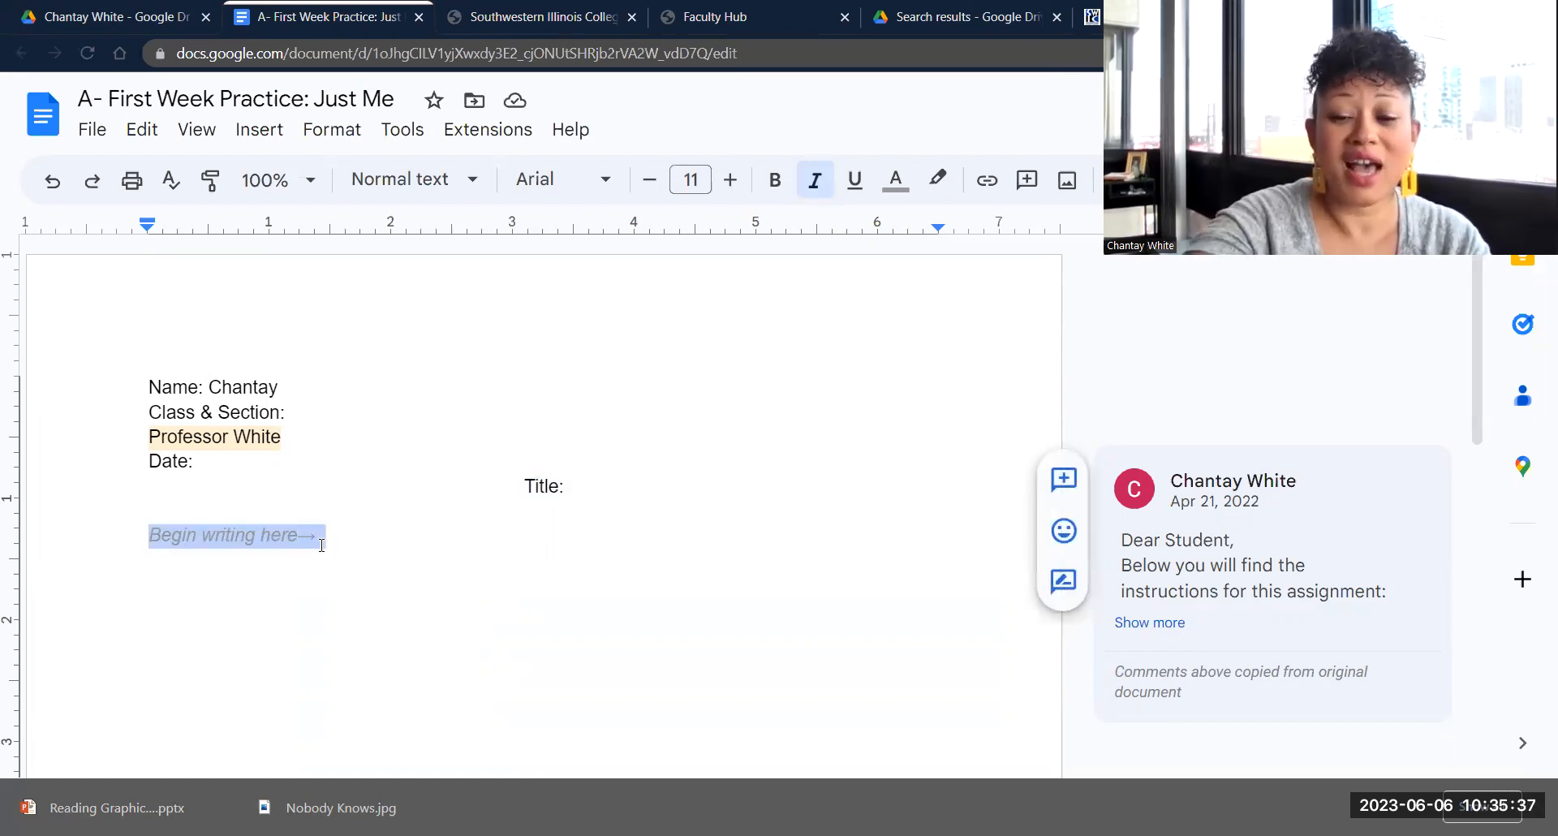
text(g)
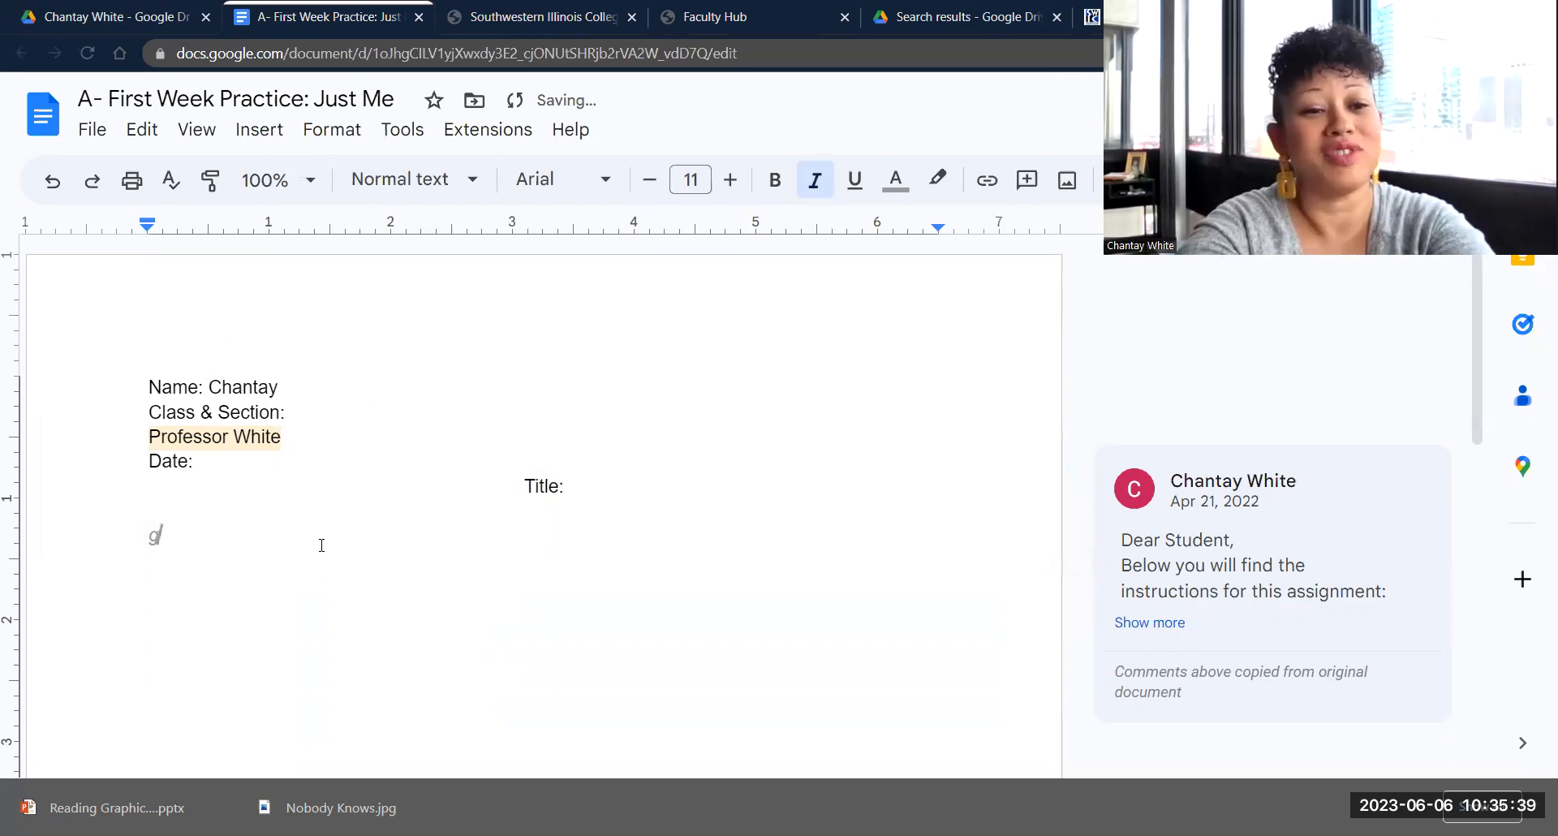
text(kasmfakmfa;wfm;lafm;sfml;s)
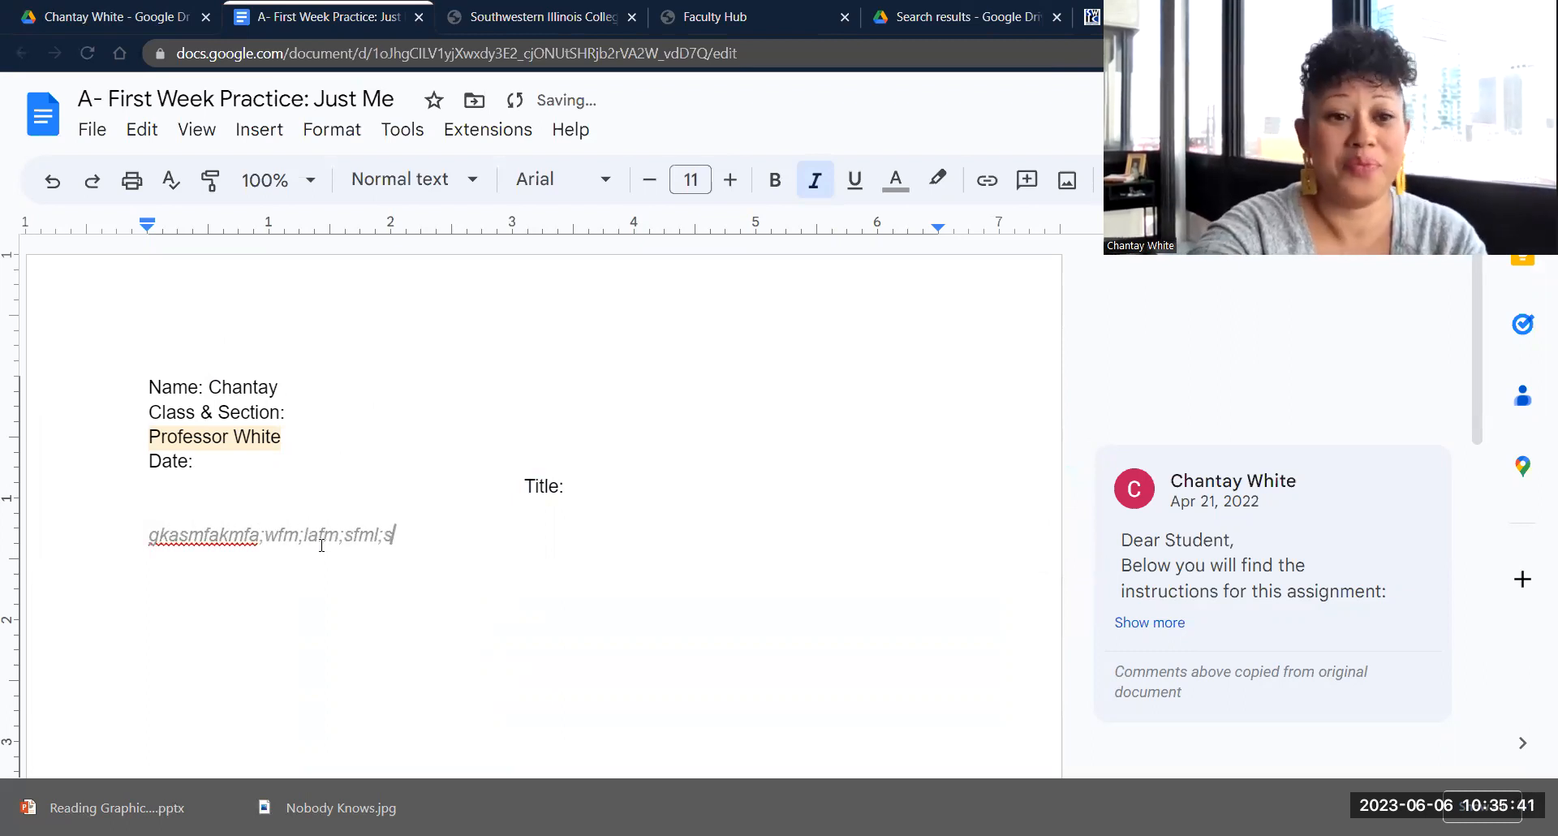
key(backspace)
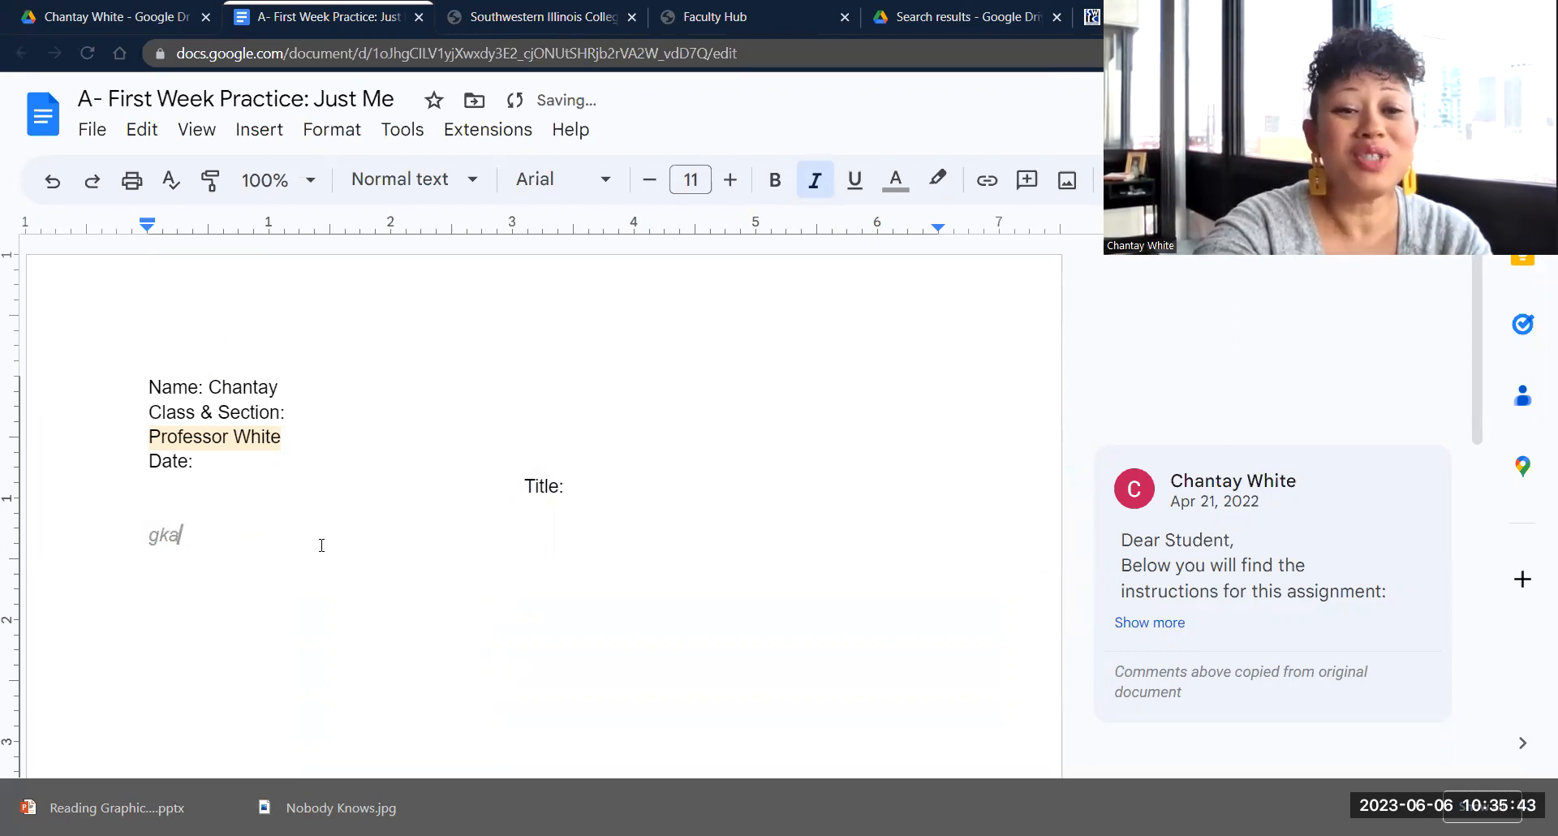
key(backspace)
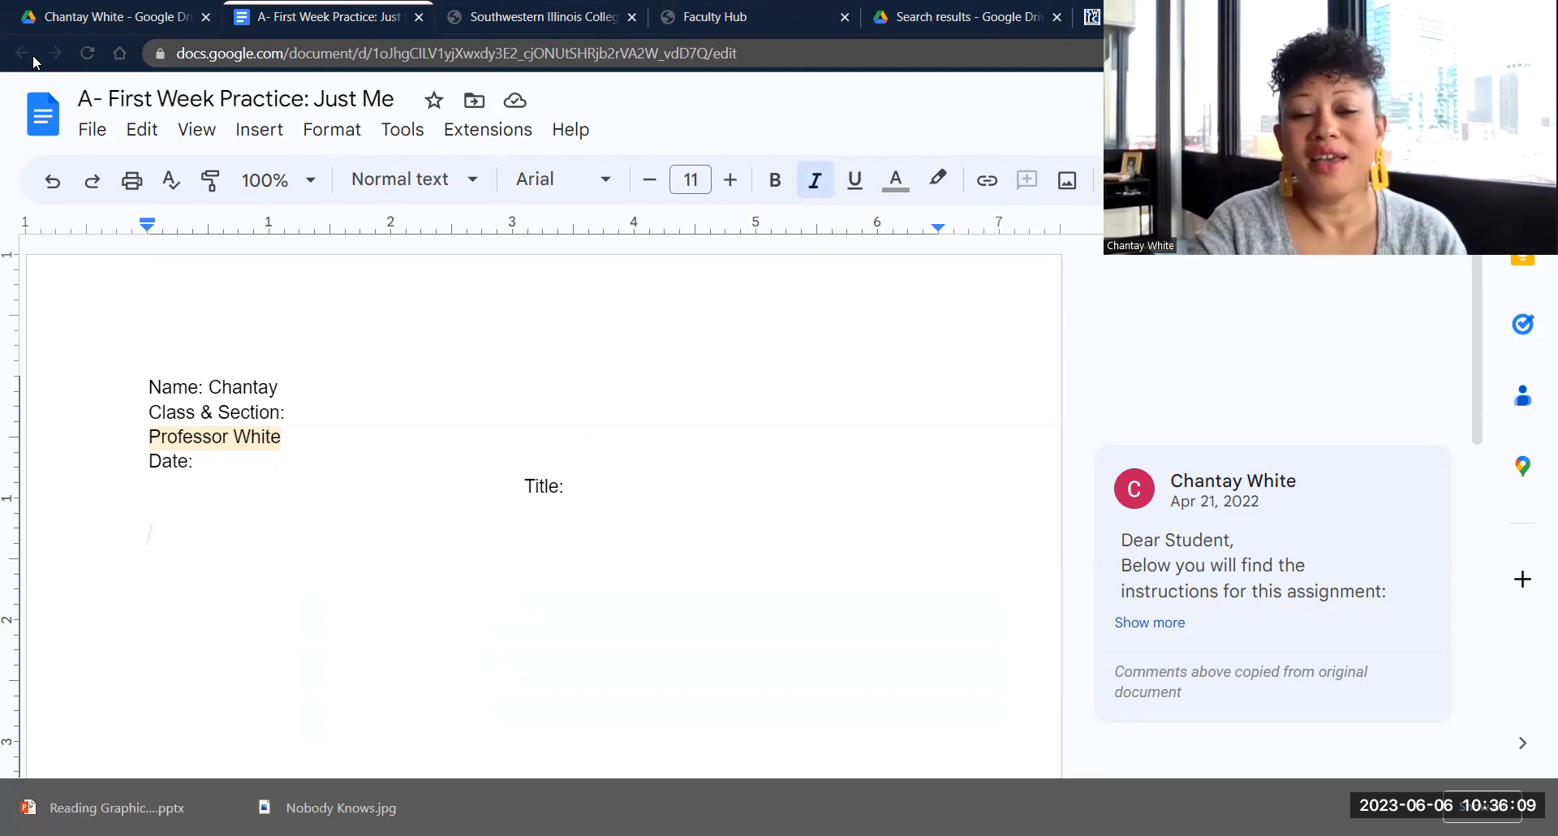
Step: Go back through the instructor folder and student folders to the top of the class space
click(21, 54)
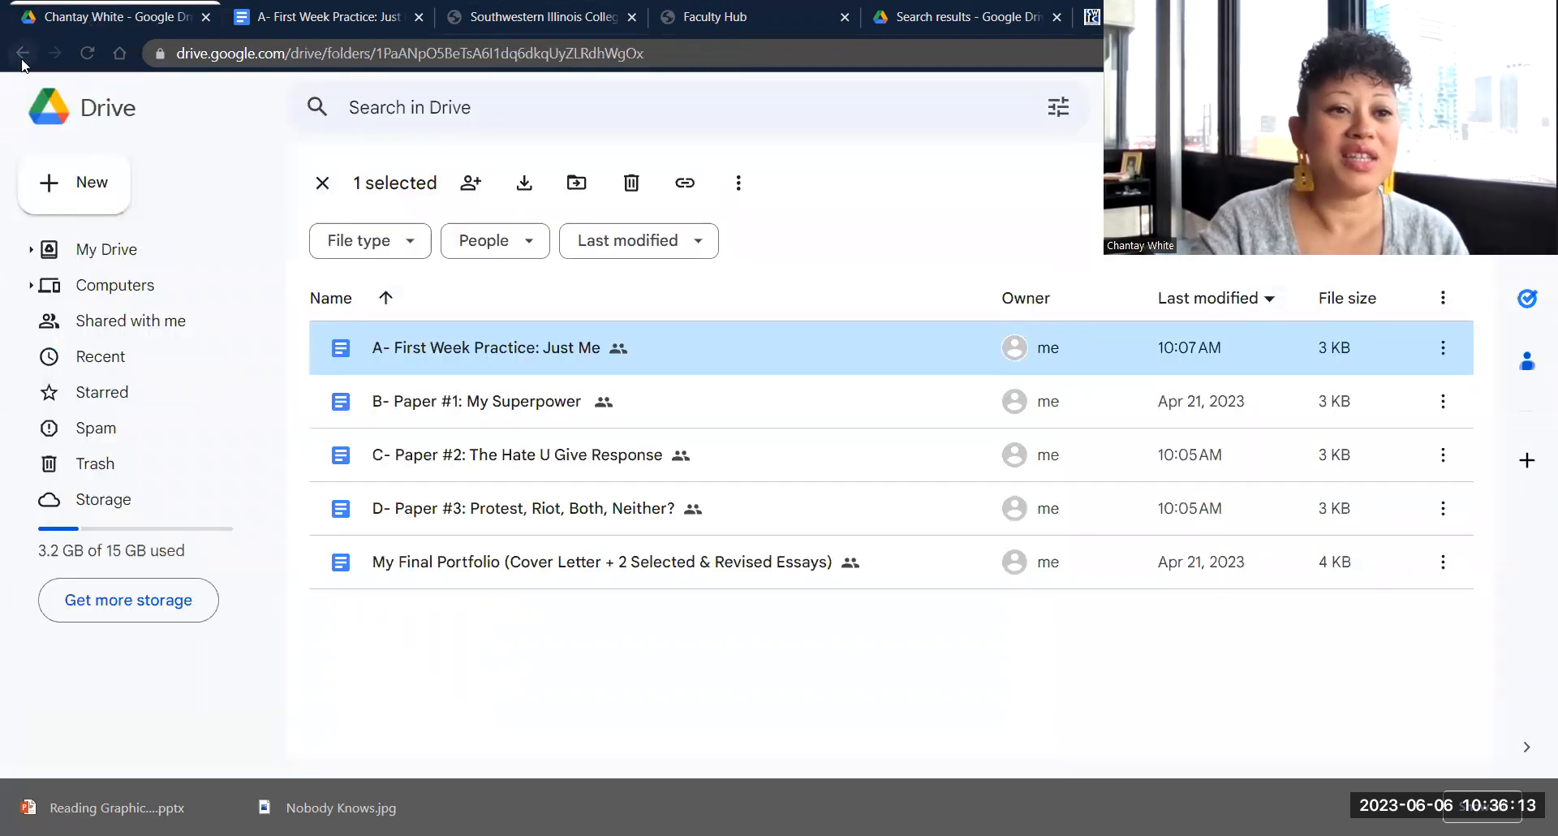
click(21, 54)
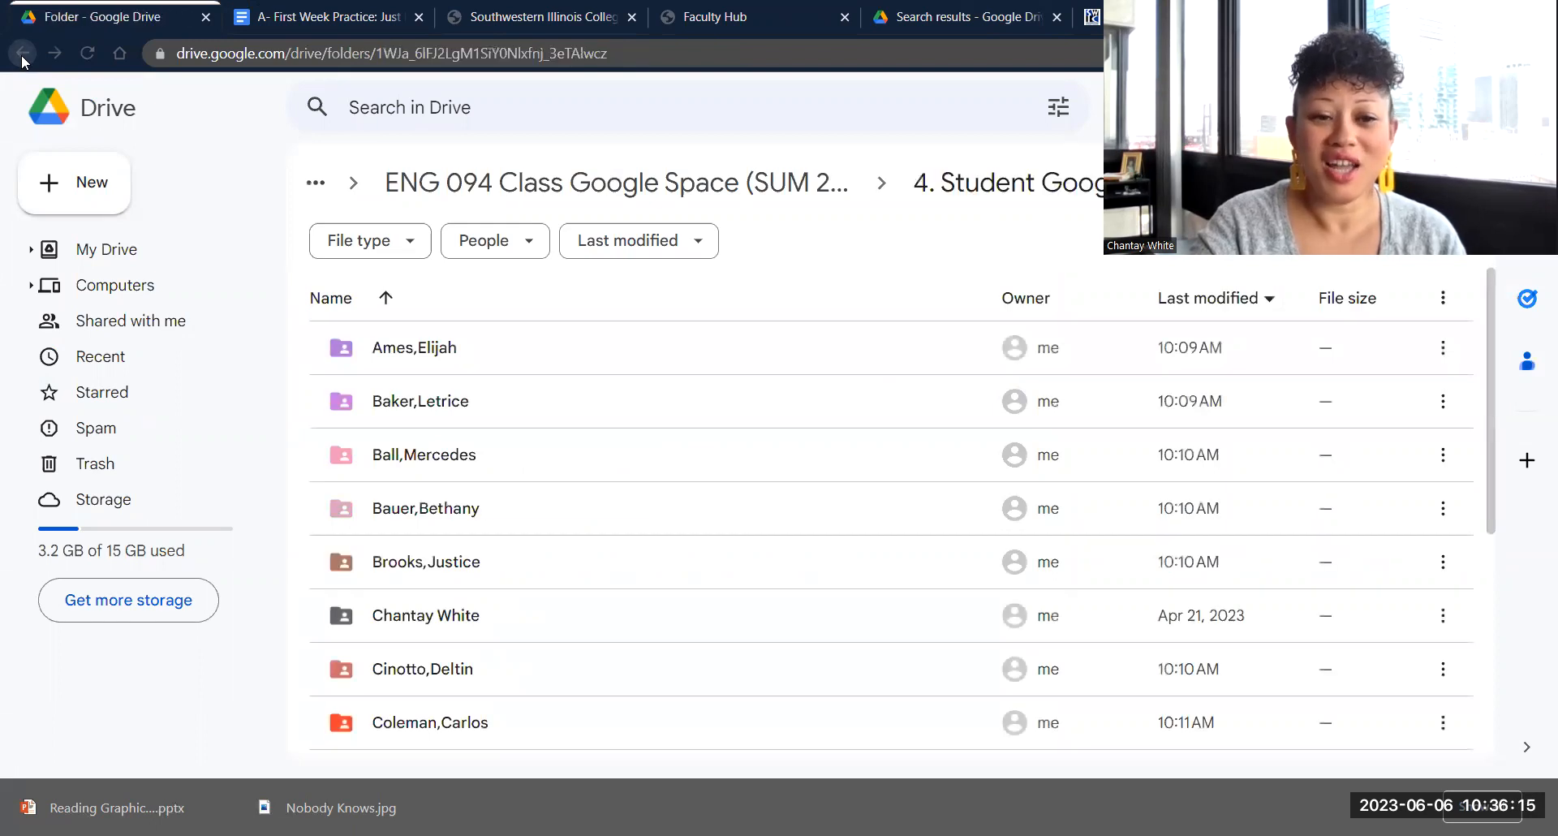
click(21, 54)
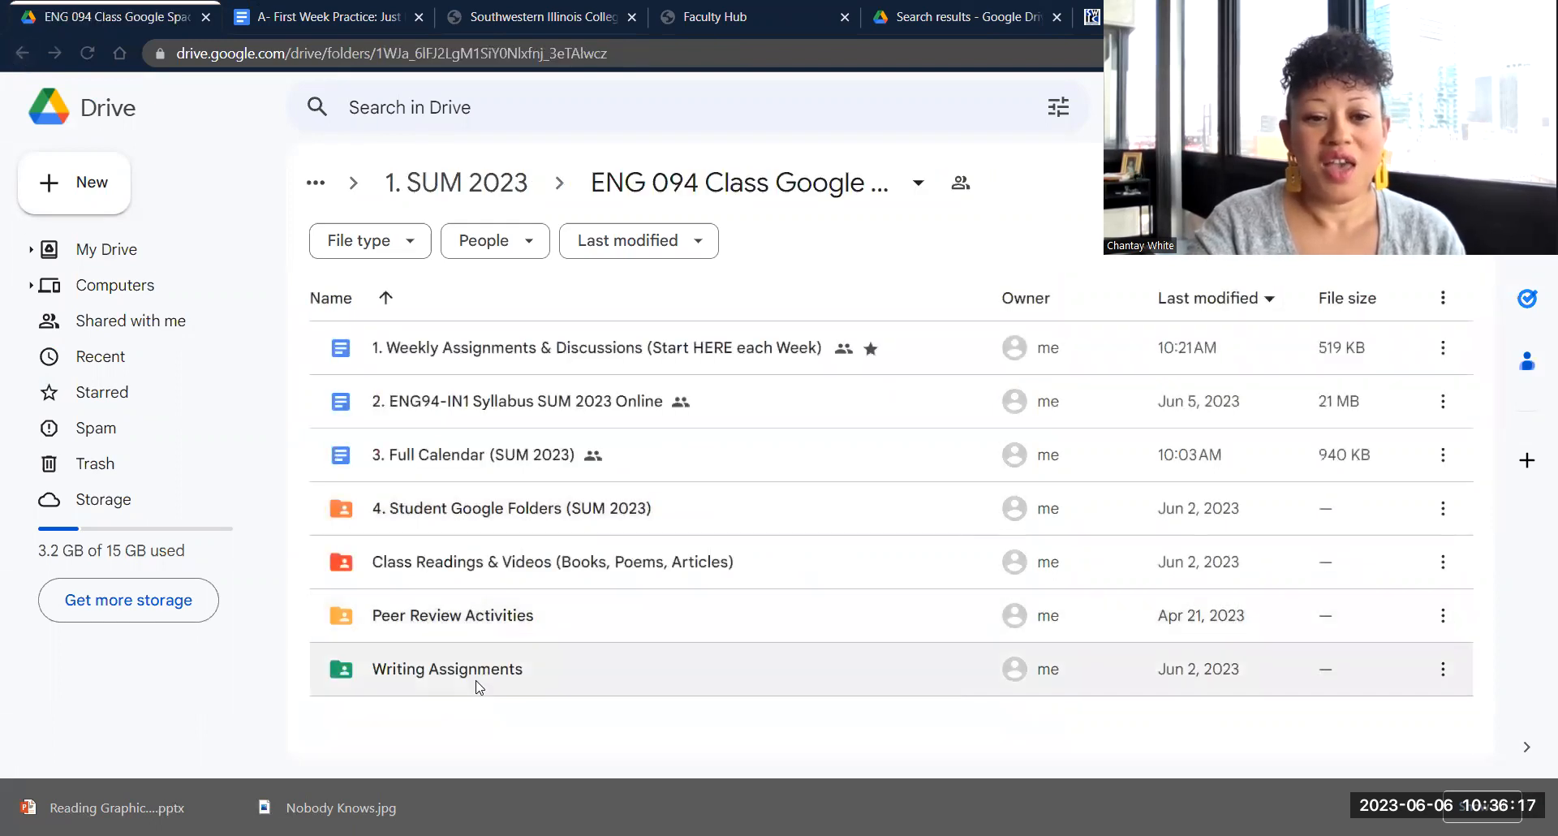